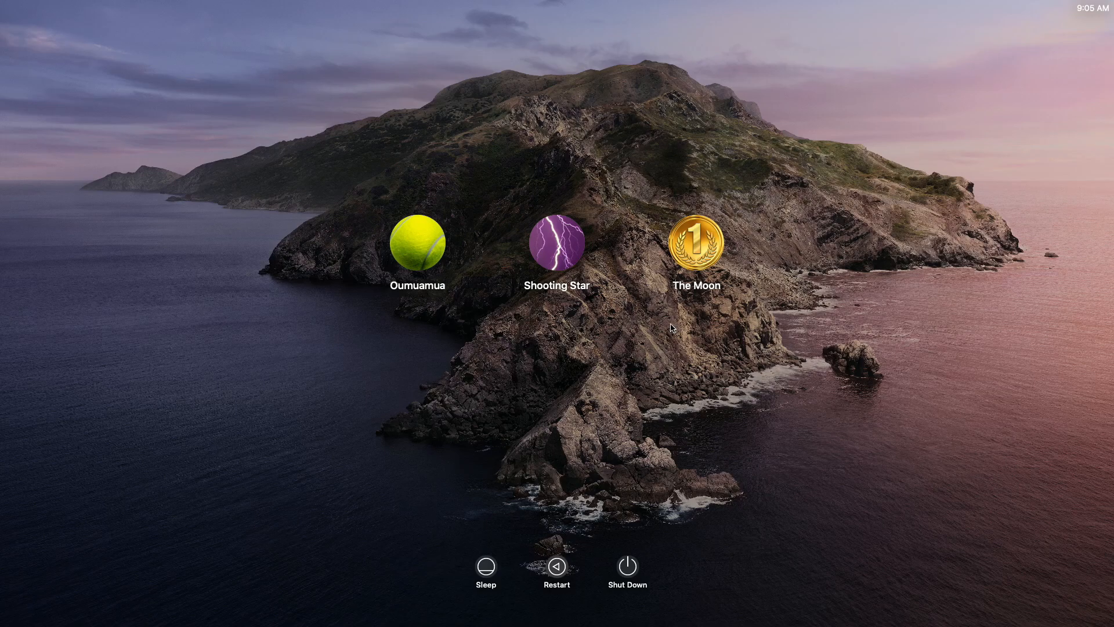
{"action": "mouse_move", "coordinate": [348, 265]}
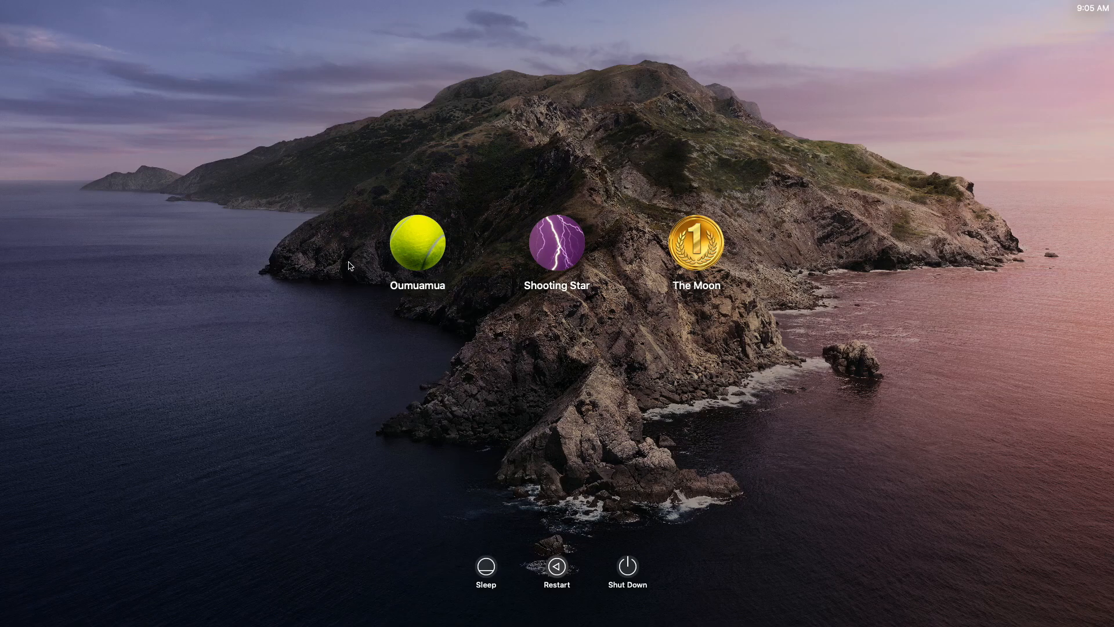
{"action": "mouse_move", "coordinate": [398, 288]}
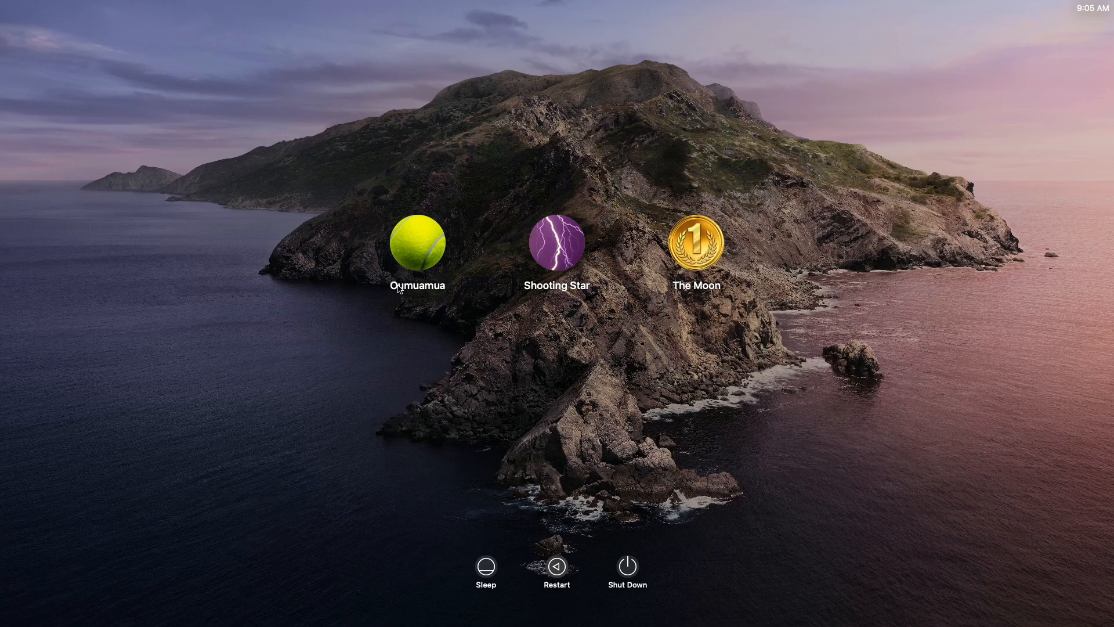
{"action": "mouse_move", "coordinate": [582, 309]}
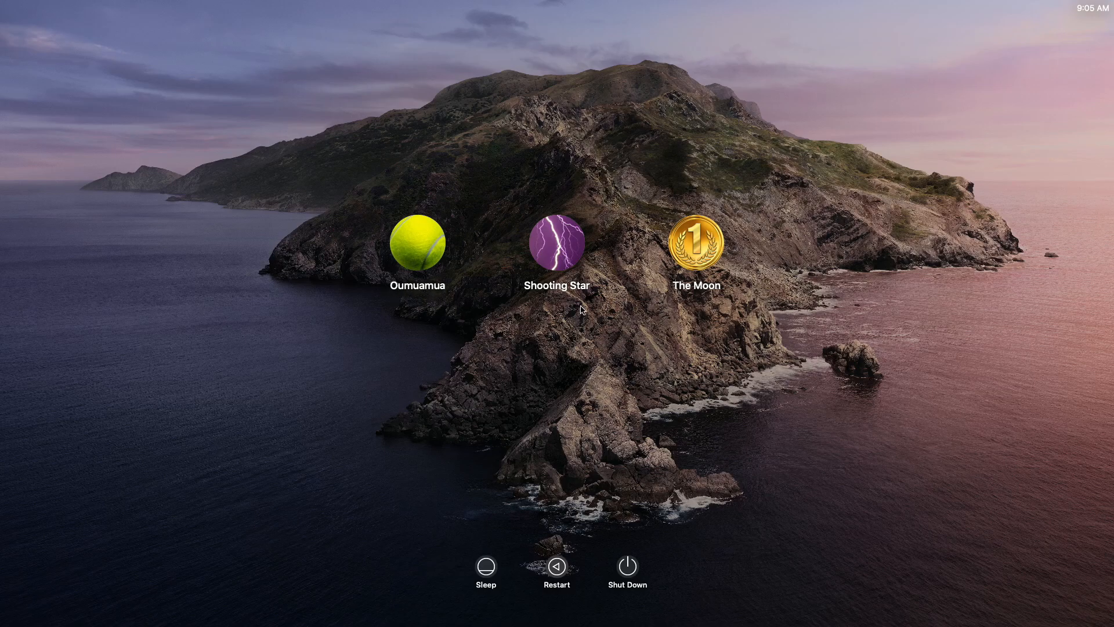
{"action": "mouse_move", "coordinate": [554, 244]}
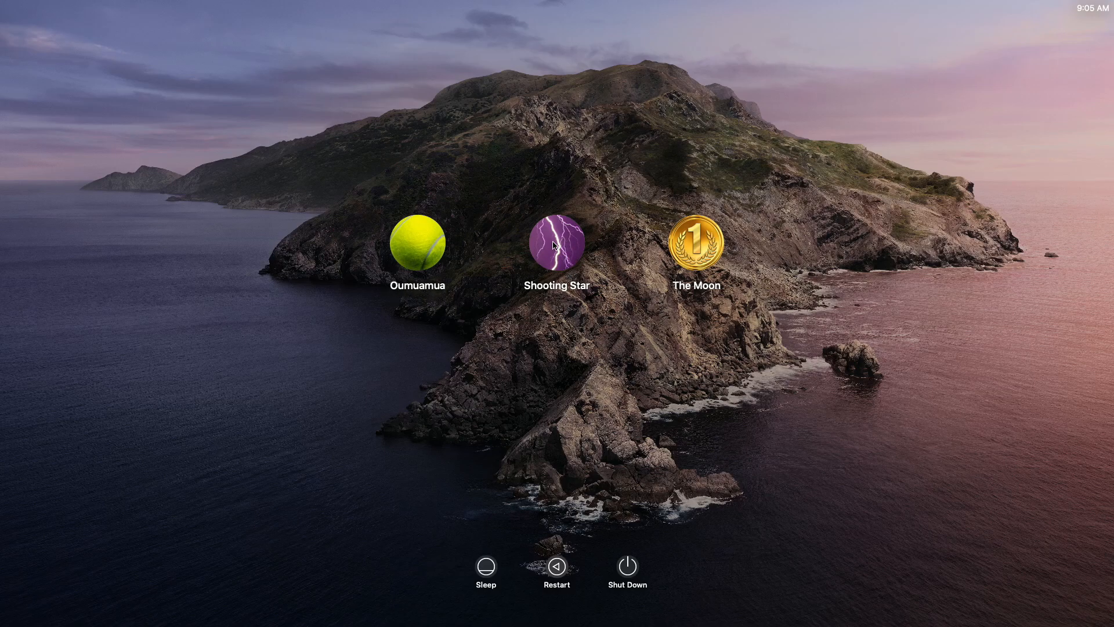
{"action": "mouse_move", "coordinate": [728, 253]}
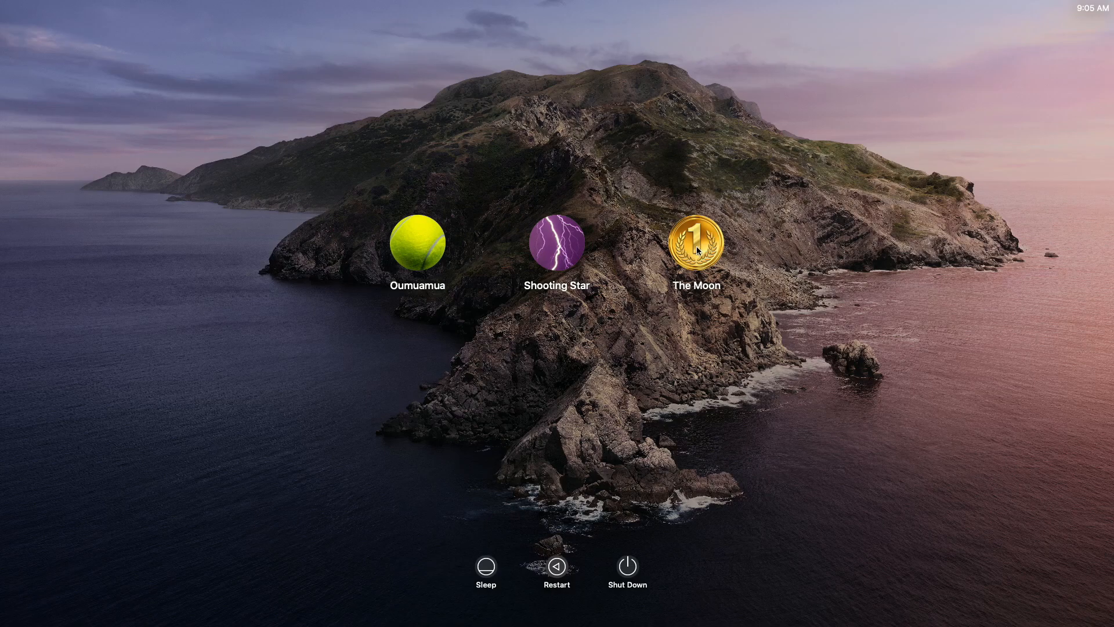
{"action": "mouse_move", "coordinate": [548, 263]}
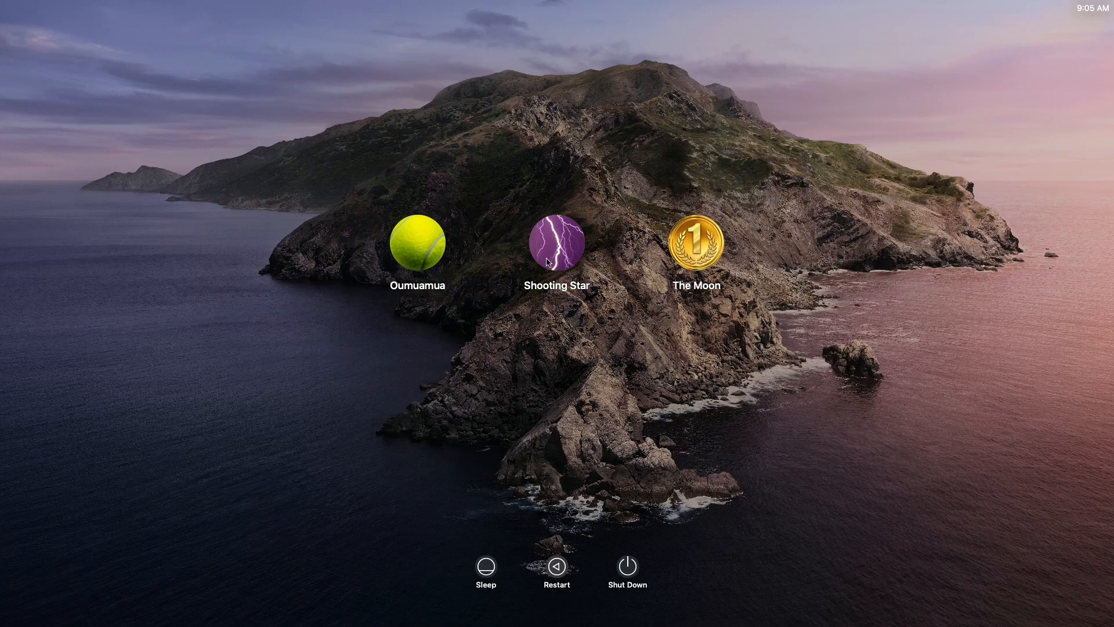
{"action": "mouse_move", "coordinate": [695, 268]}
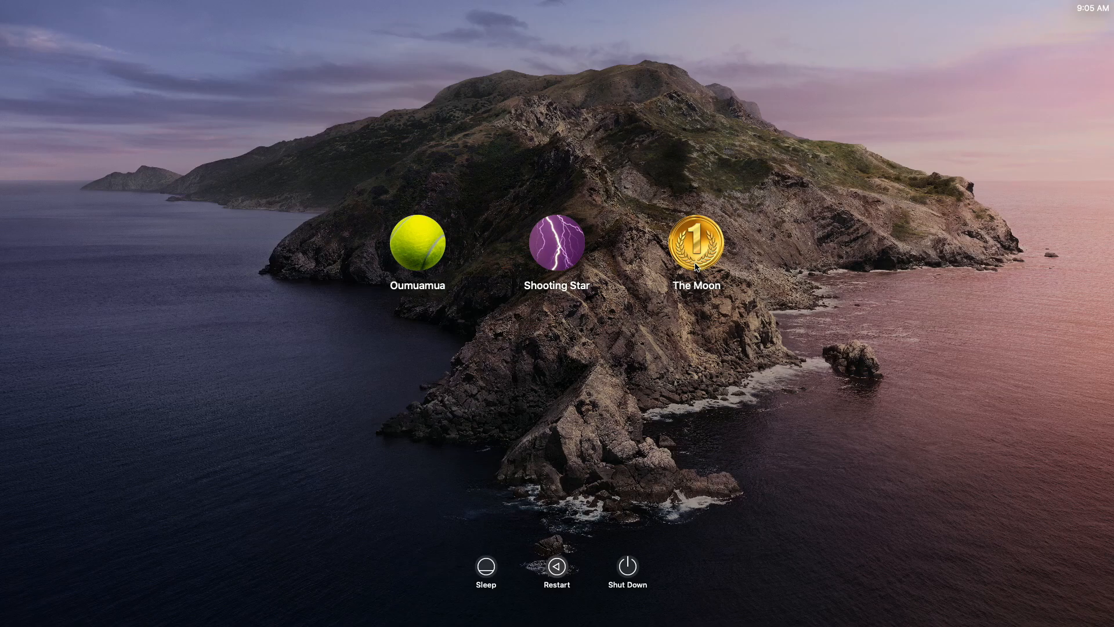
Step: Log in to The Moon account from the login window with its password
{"action": "left_click", "coordinate": [695, 246]}
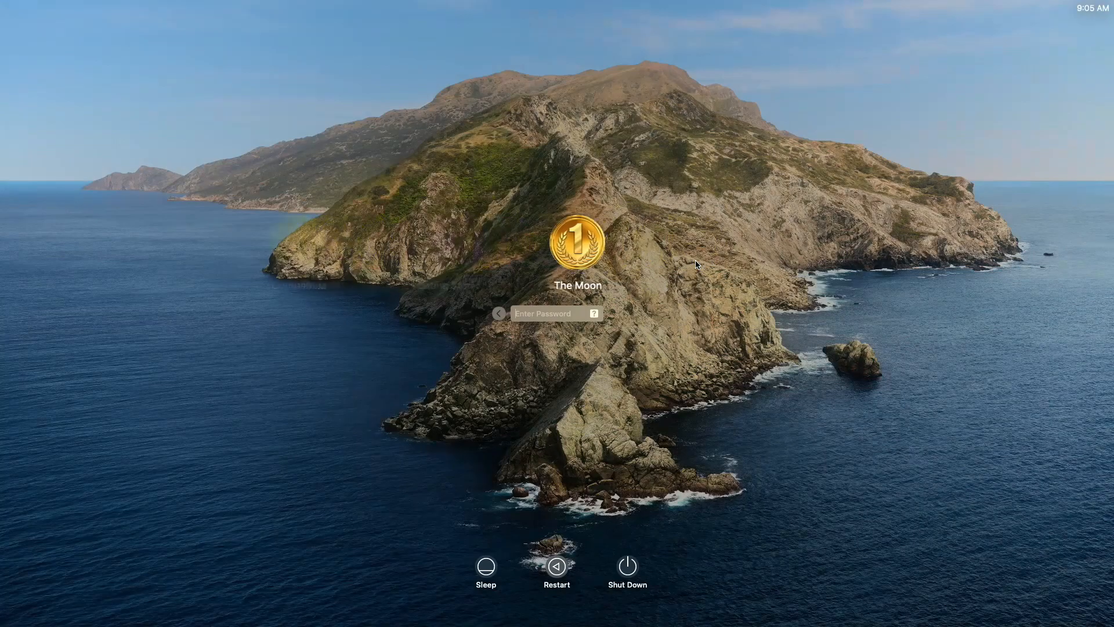
{"action": "type", "text": "•"}
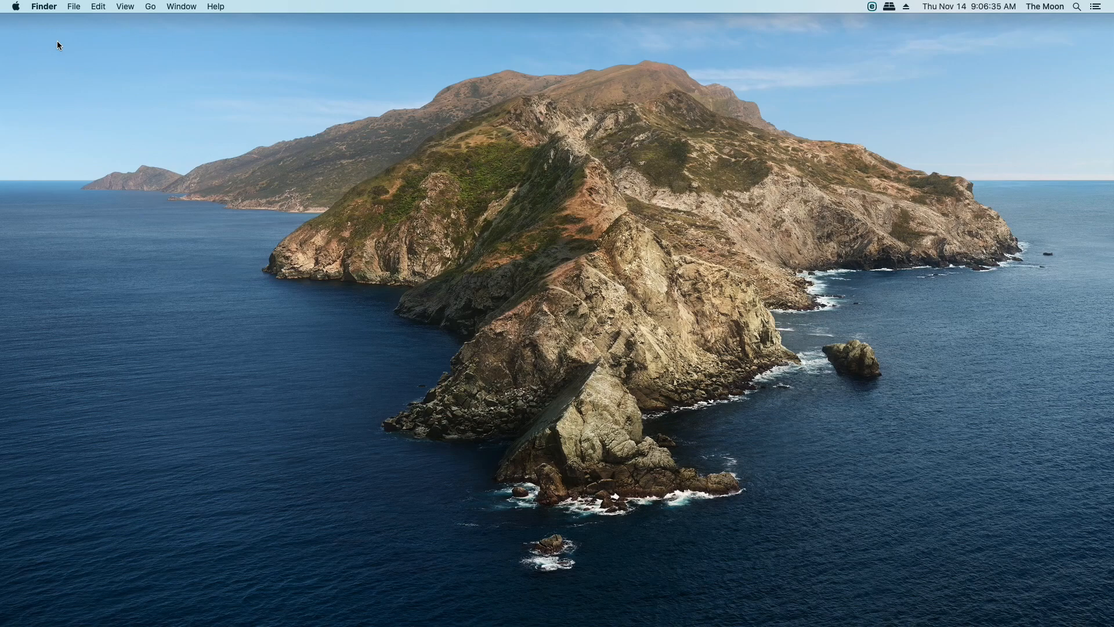
Step: Open Users & Groups in System Preferences and unlock it with the admin password
{"action": "left_click", "coordinate": [14, 7]}
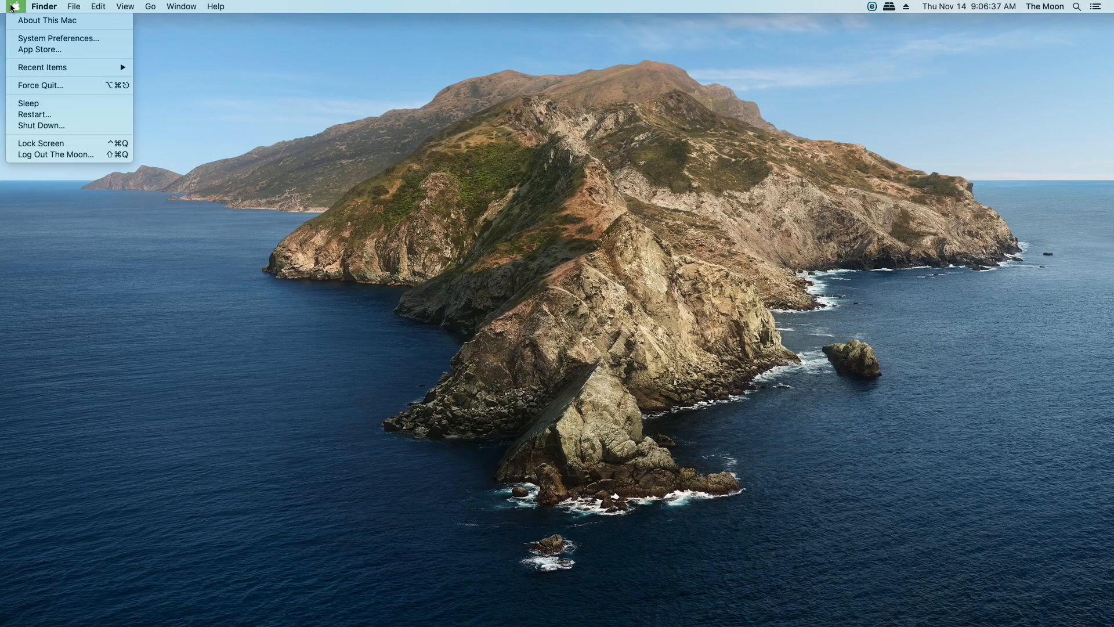
{"action": "left_click", "coordinate": [58, 39]}
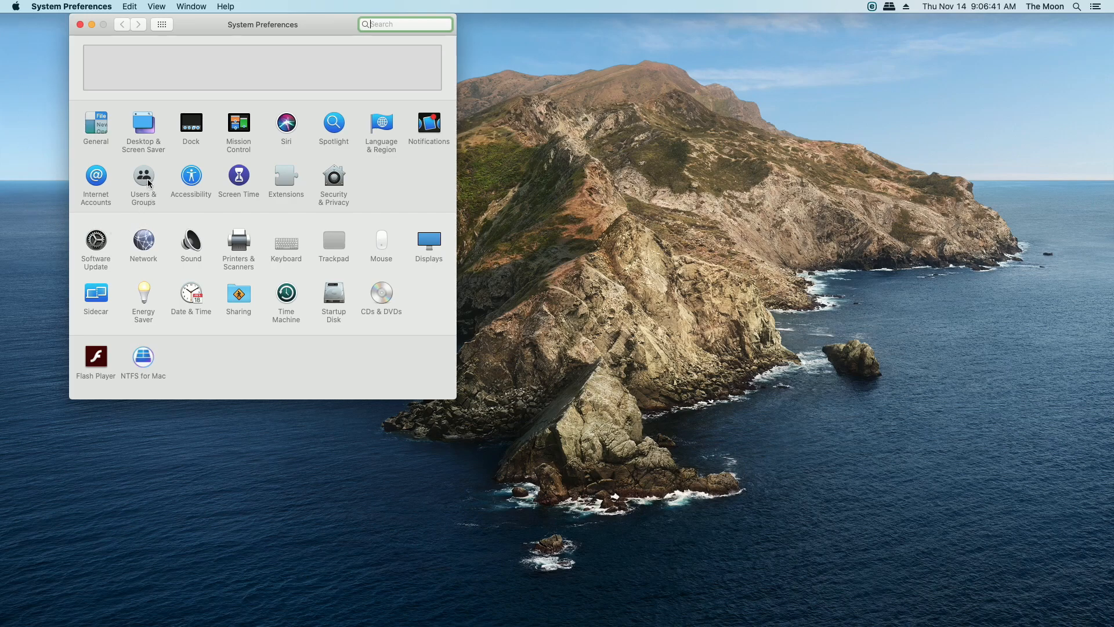
{"action": "left_click", "coordinate": [143, 177]}
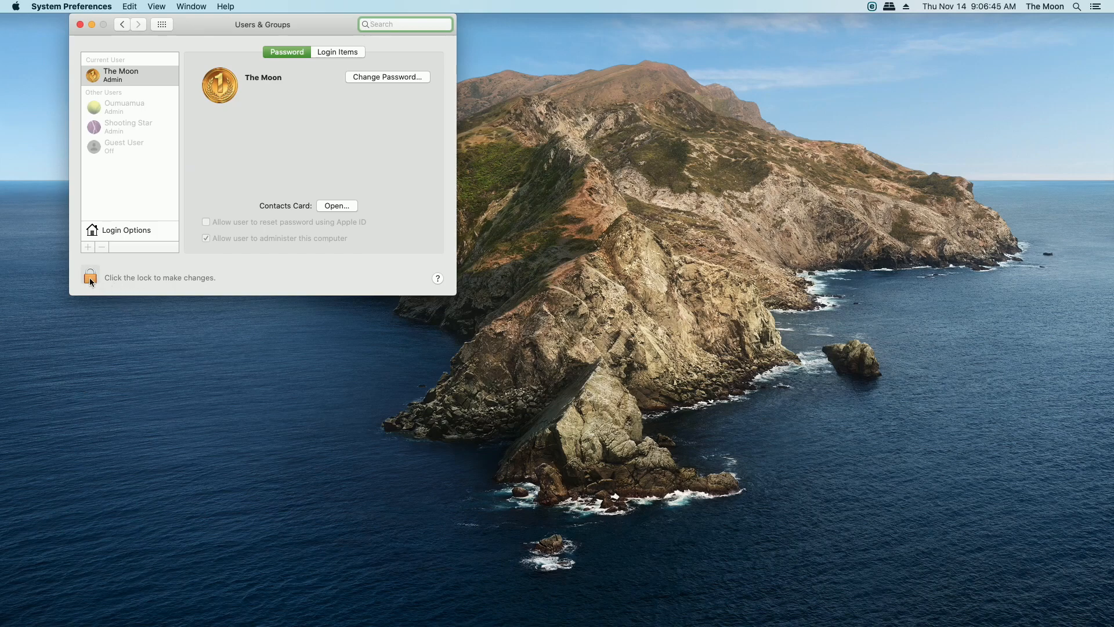
{"action": "left_click", "coordinate": [90, 275]}
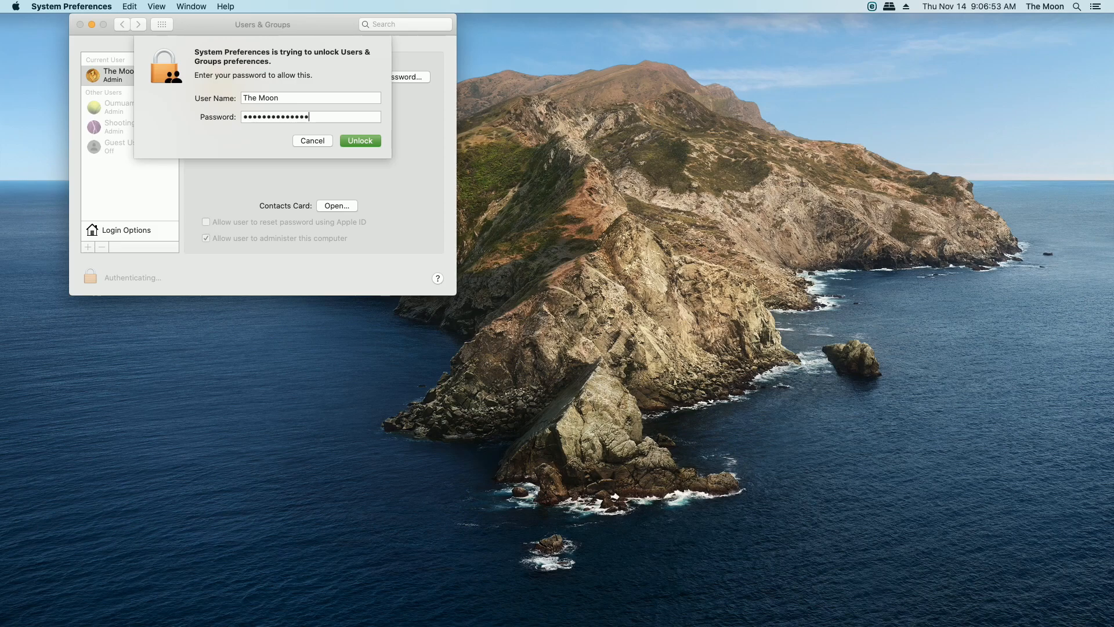
{"action": "left_click", "coordinate": [360, 140]}
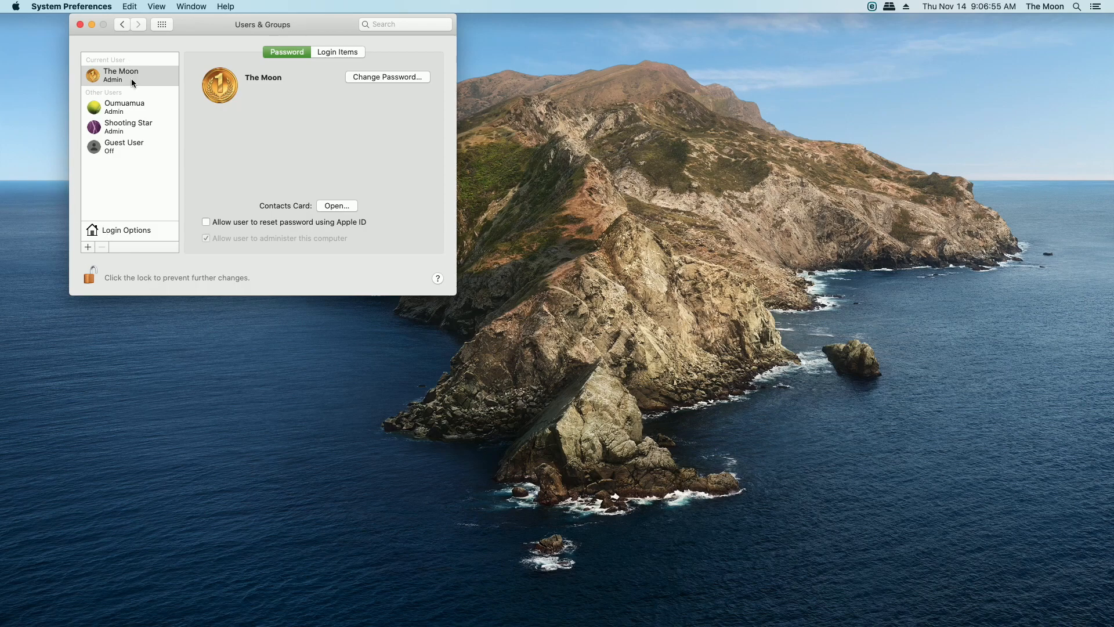
{"action": "mouse_move", "coordinate": [130, 63]}
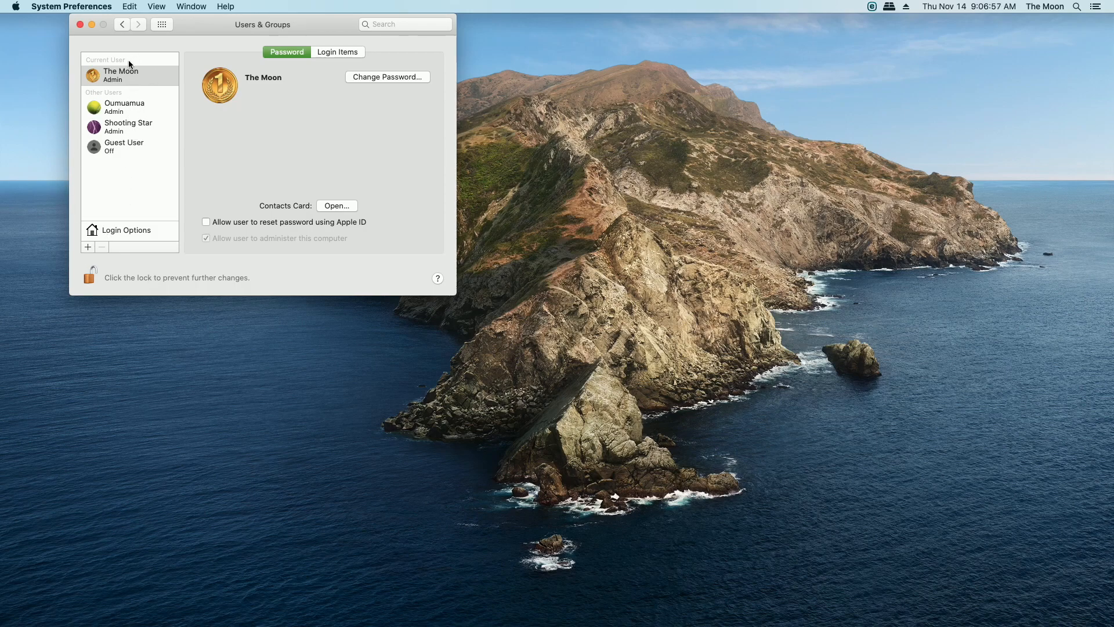
{"action": "mouse_move", "coordinate": [133, 133]}
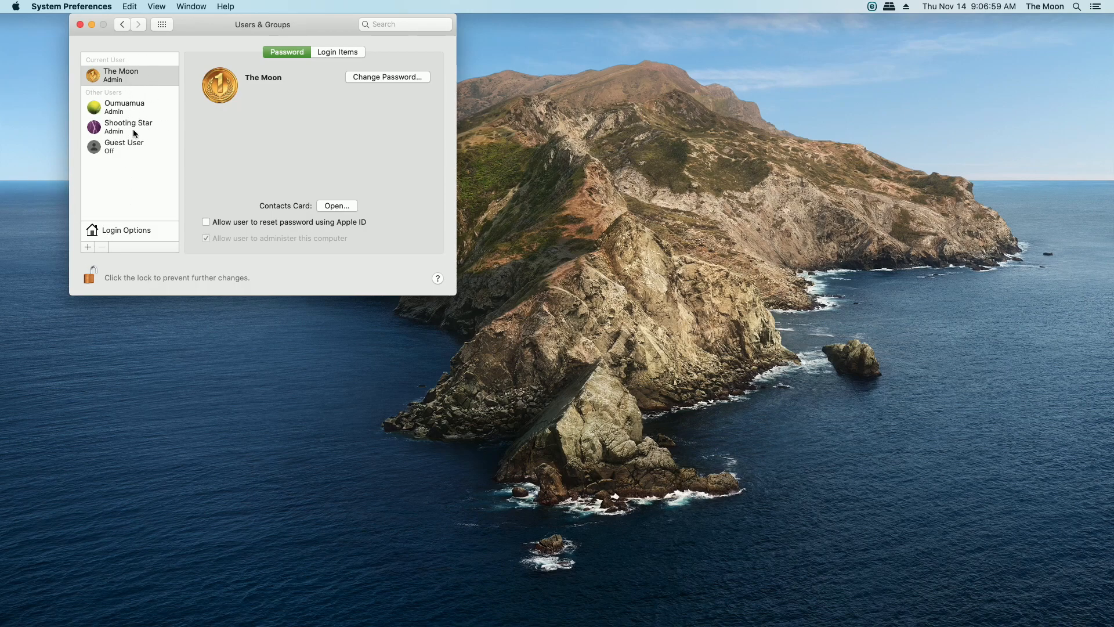
{"action": "mouse_move", "coordinate": [169, 130]}
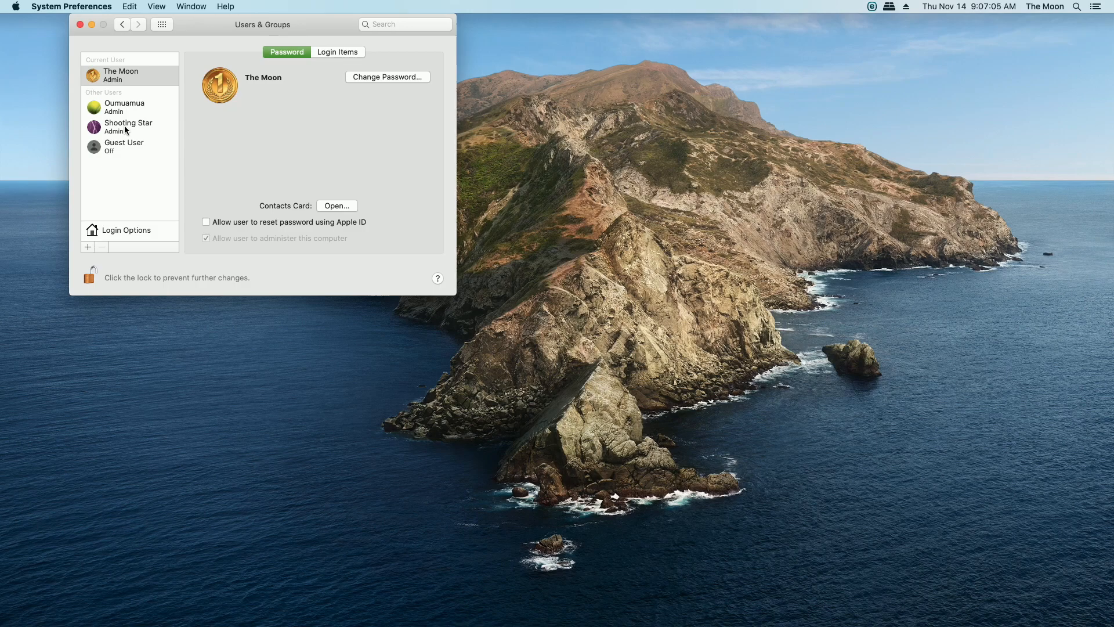
Step: Delete the Shooting Star user together with its home folder
{"action": "left_click", "coordinate": [129, 127]}
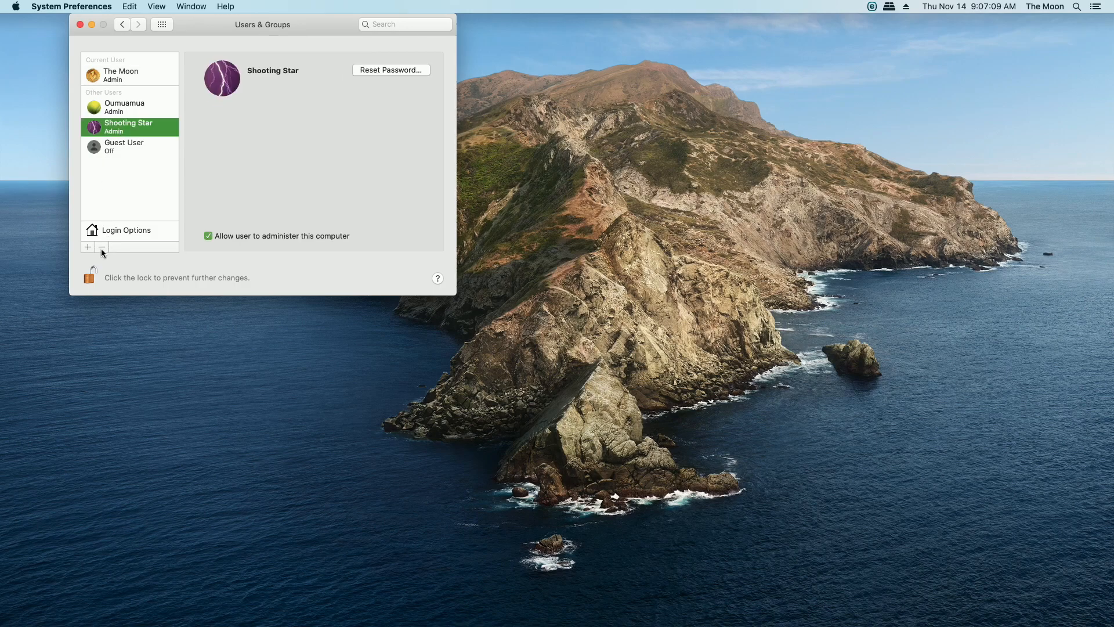
{"action": "left_click", "coordinate": [102, 247]}
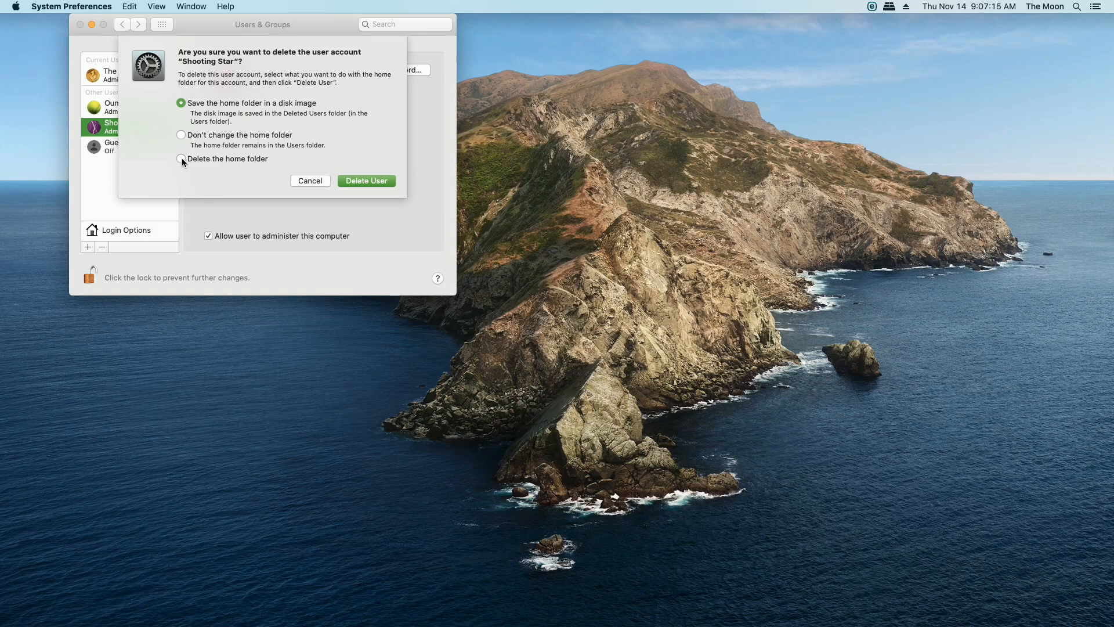
{"action": "left_click", "coordinate": [181, 159]}
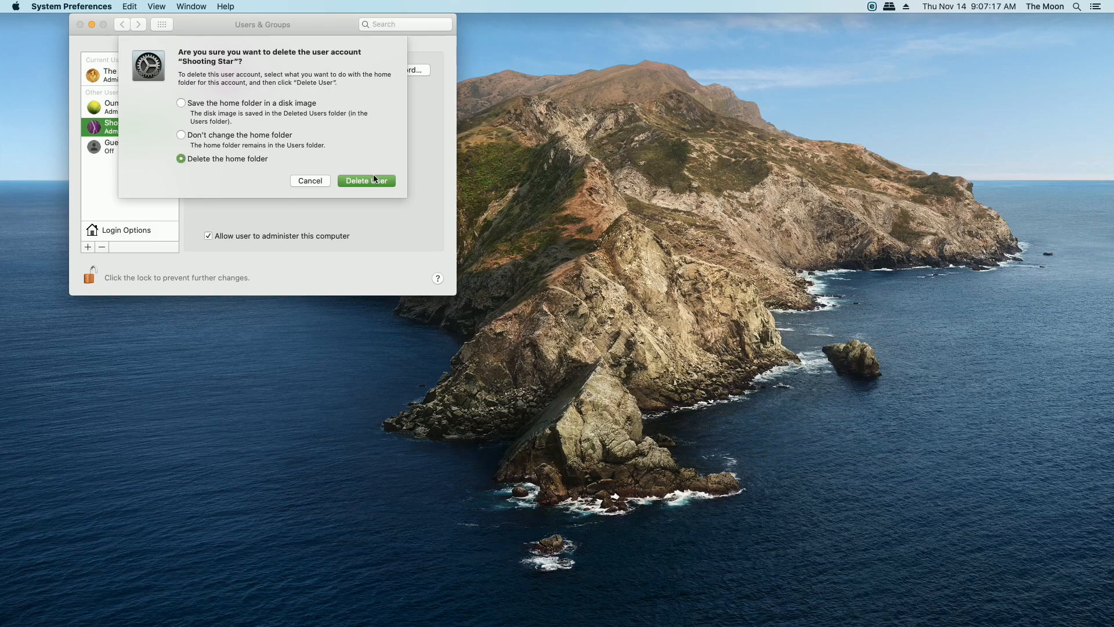
{"action": "left_click", "coordinate": [366, 180]}
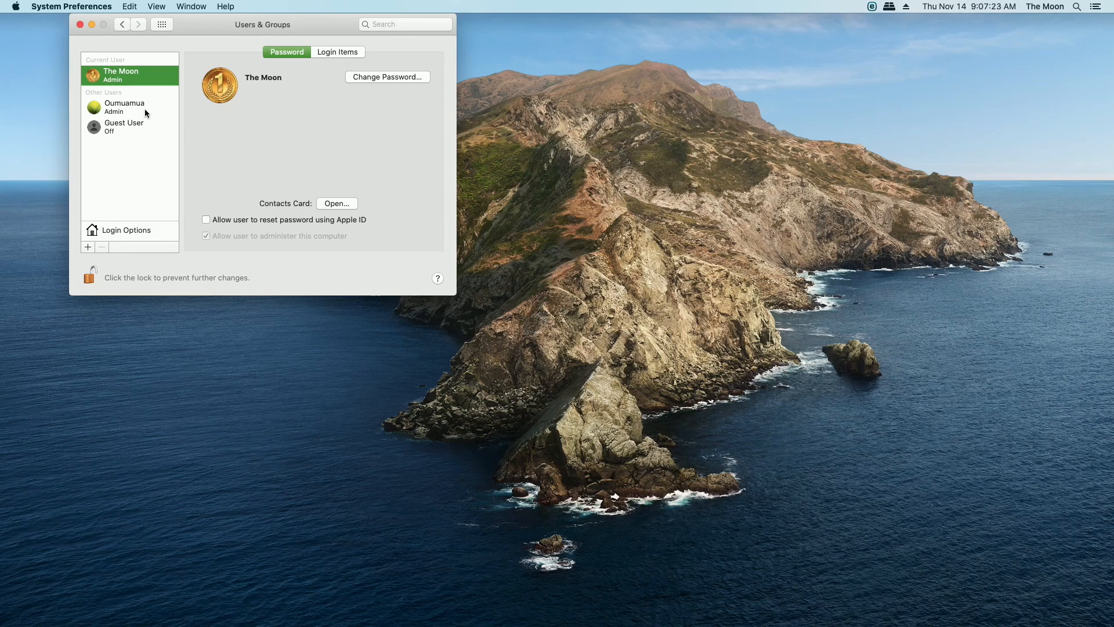
{"action": "left_click", "coordinate": [124, 107]}
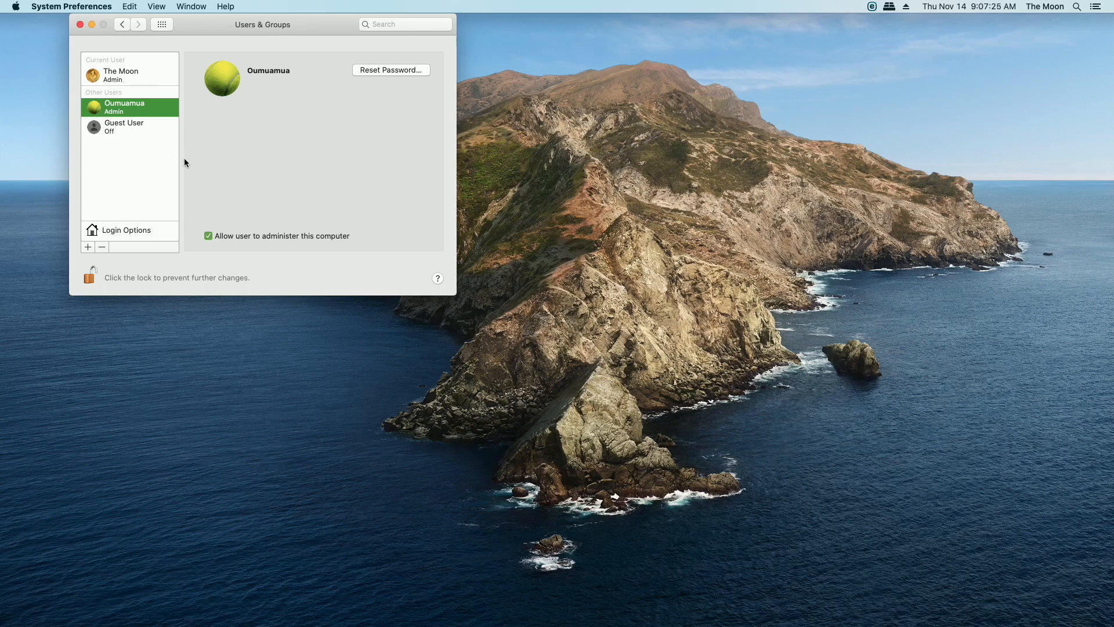
{"action": "left_click", "coordinate": [102, 246]}
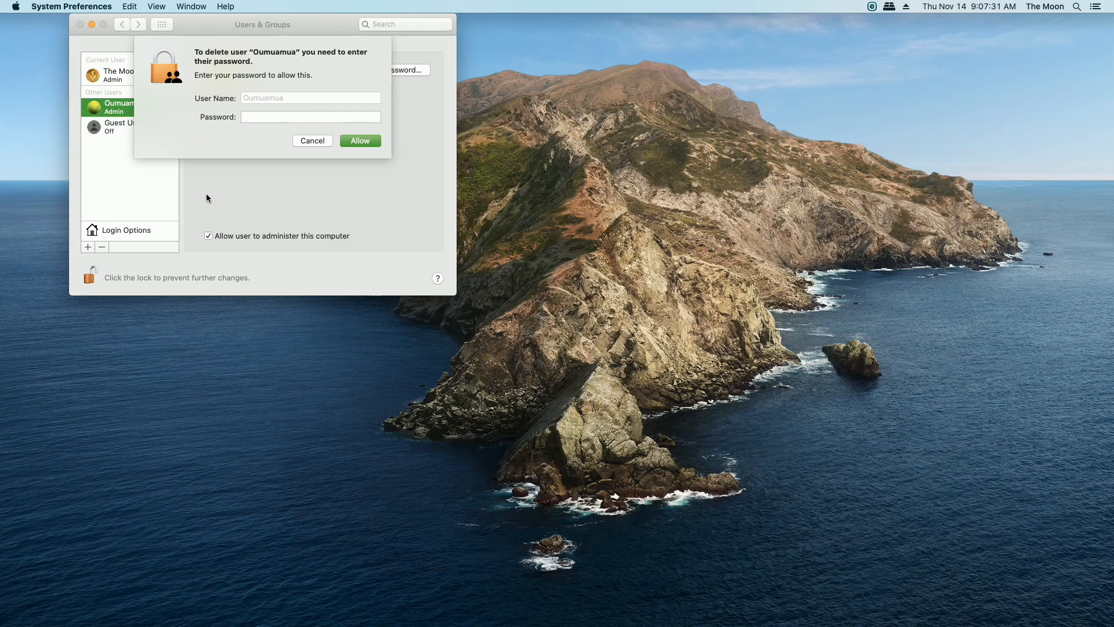
{"action": "left_click", "coordinate": [311, 117]}
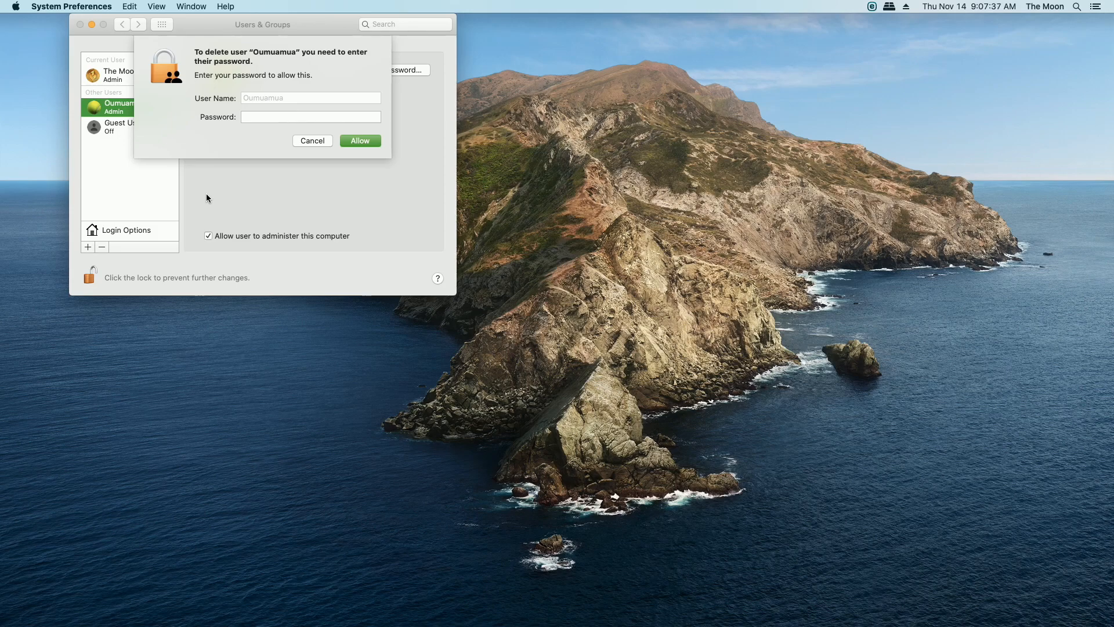
{"action": "left_click", "coordinate": [310, 117]}
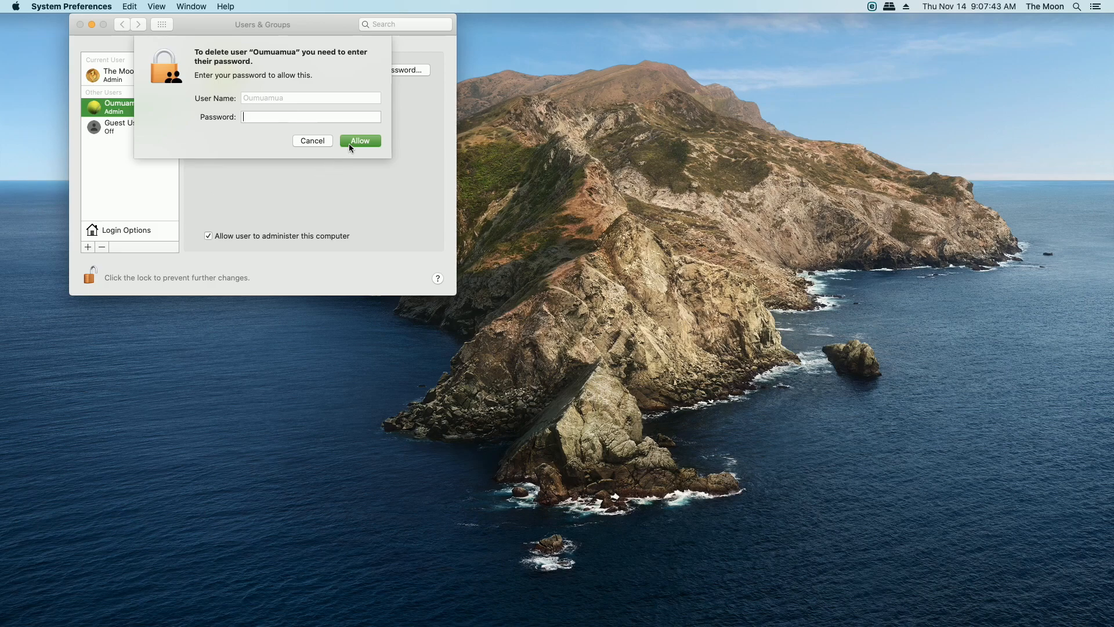
{"action": "left_click", "coordinate": [312, 139]}
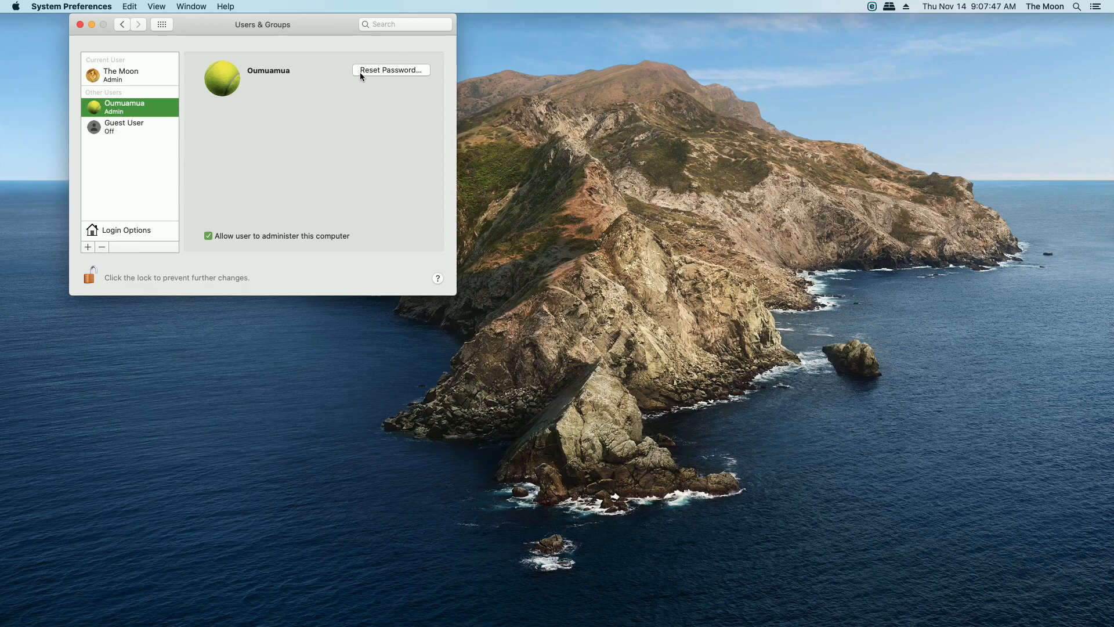
Step: Submit a new password for Oumuamua with the hint "I'm counting on you!"
{"action": "left_click", "coordinate": [390, 70]}
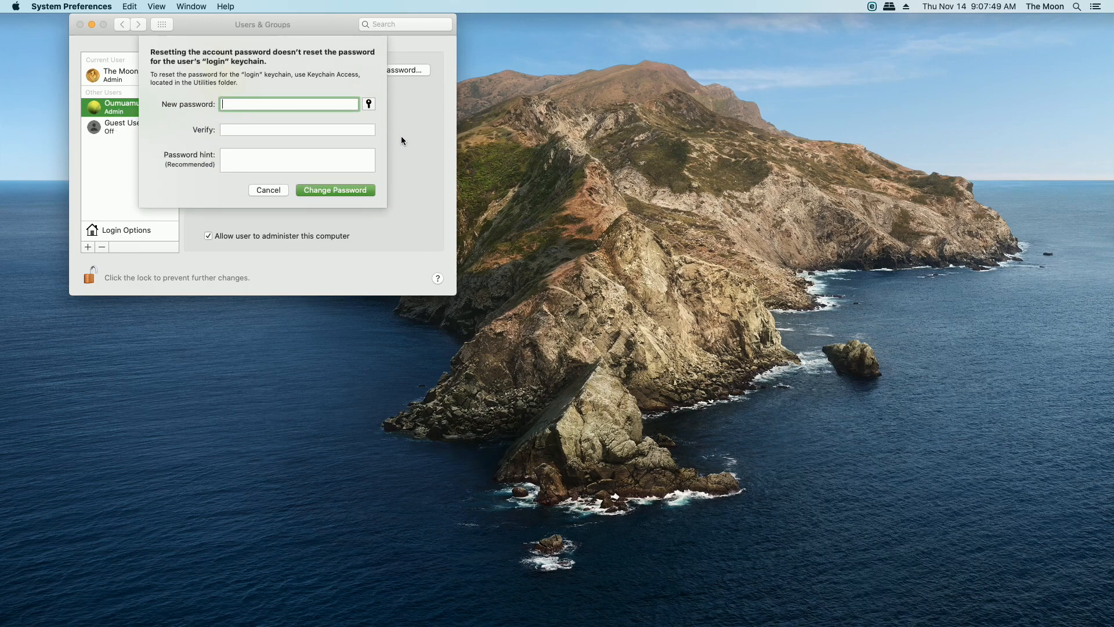
{"action": "type", "text": "••"}
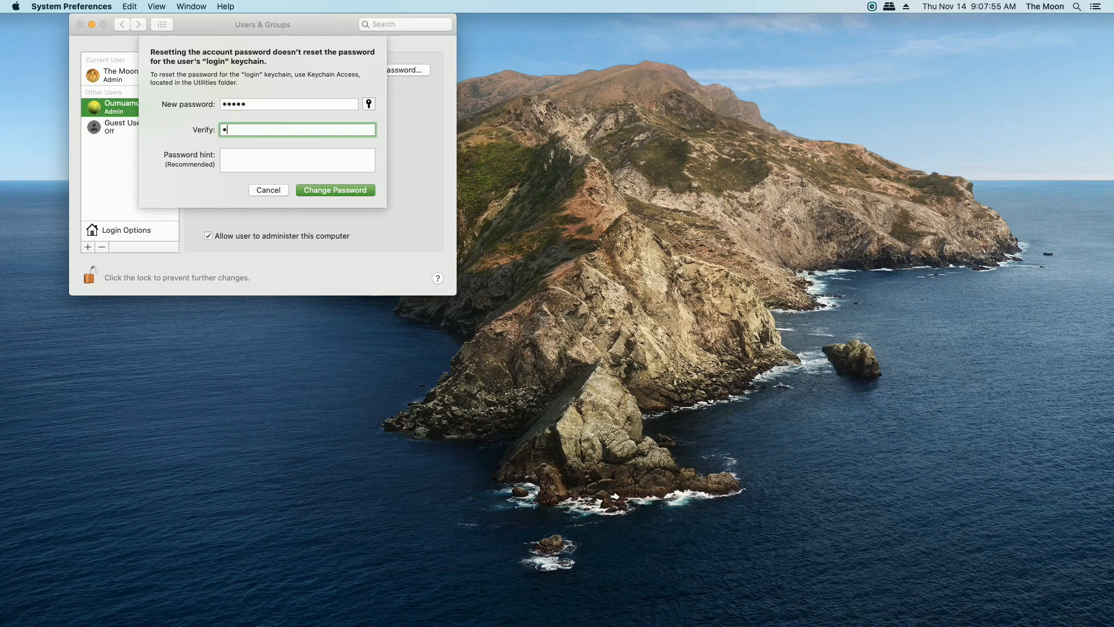
{"action": "type", "text": "•••••"}
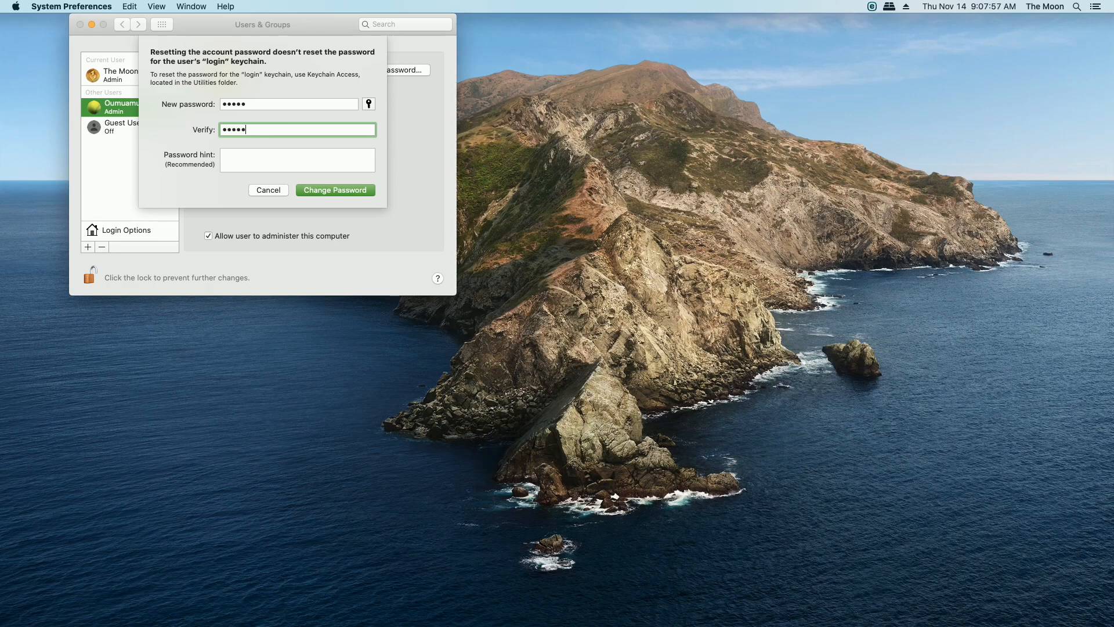
{"action": "left_click", "coordinate": [297, 160]}
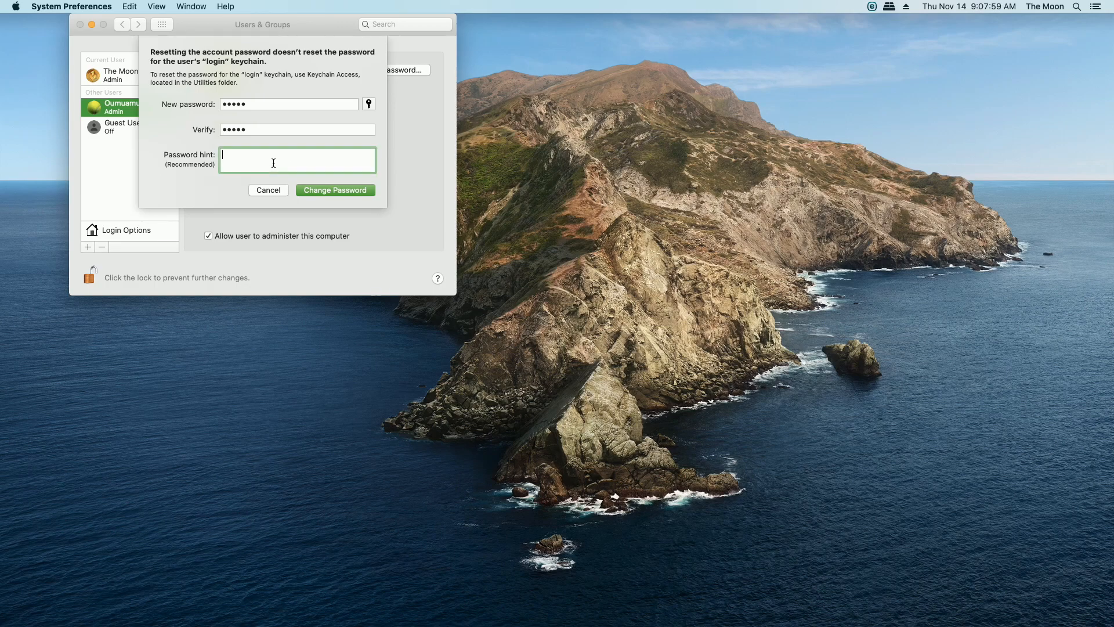
{"action": "type", "text": "I'm"}
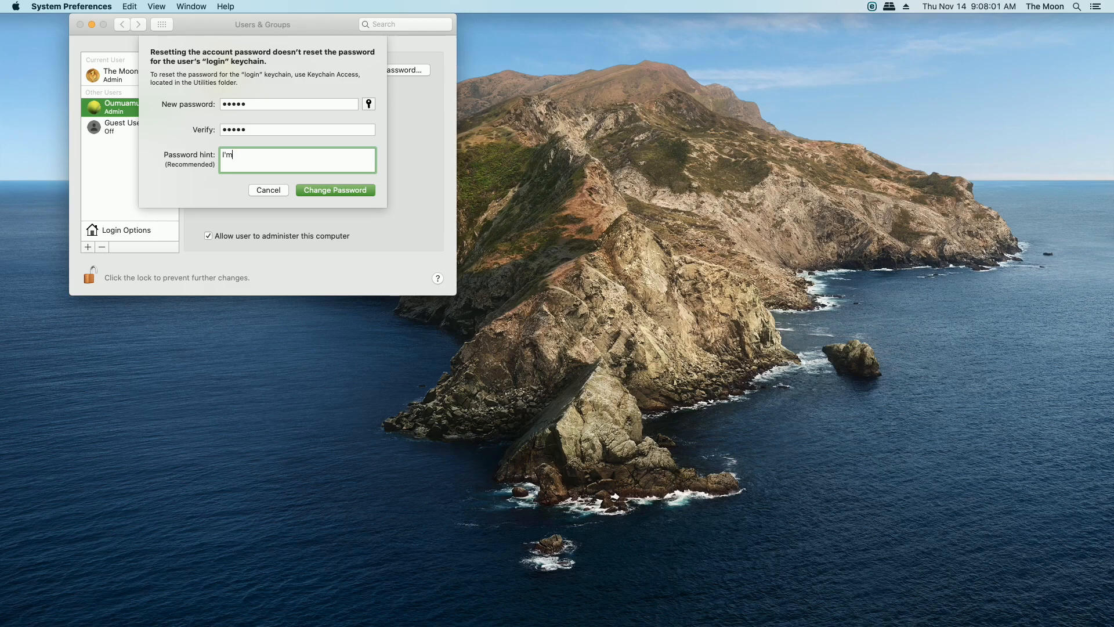
{"action": "type", "text": "counting on y"}
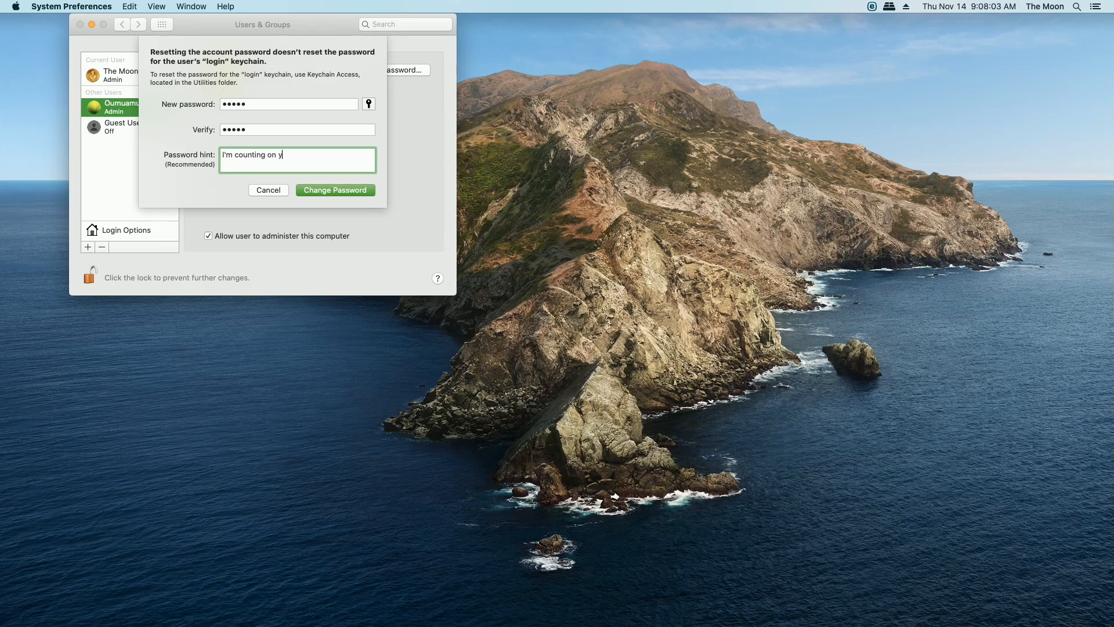
{"action": "type", "text": "our"}
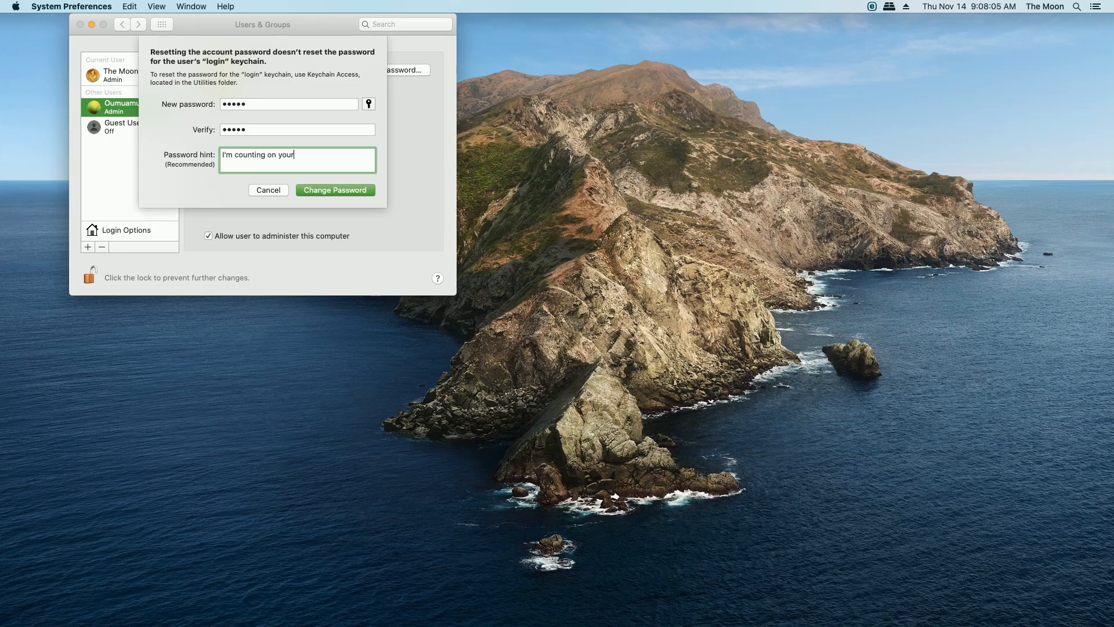
{"action": "type", "text": "!"}
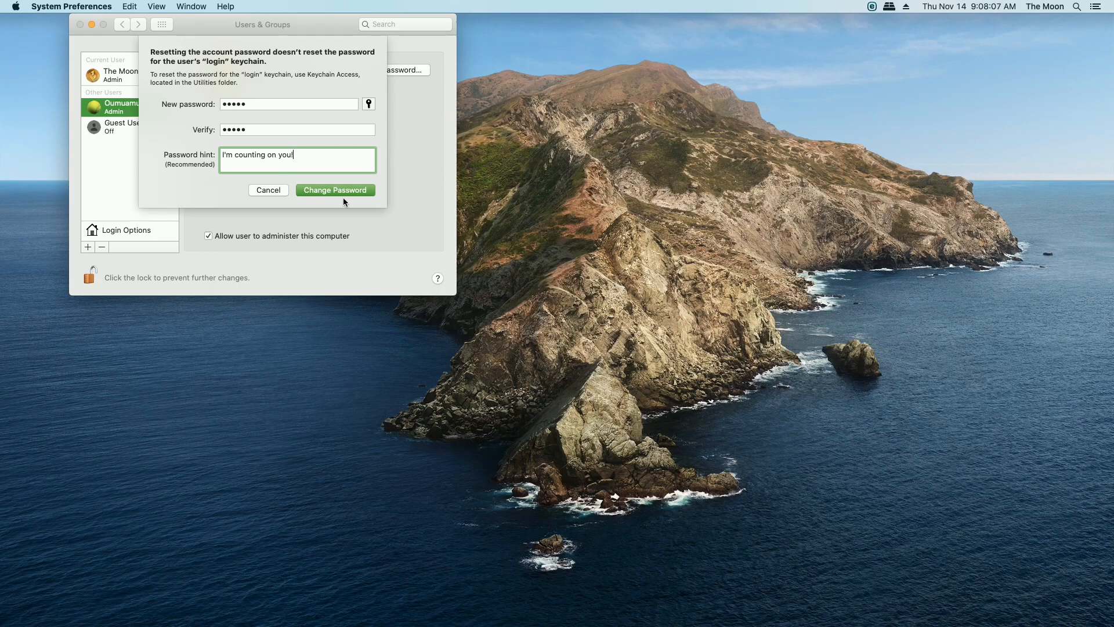
{"action": "left_click", "coordinate": [335, 190]}
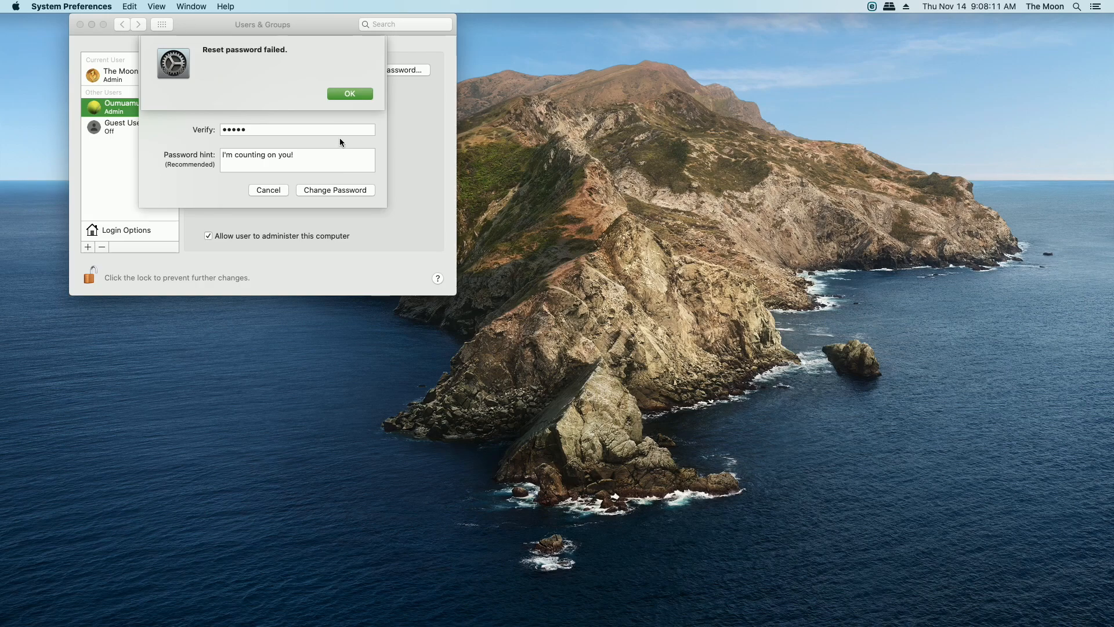
Step: Dismiss the reset-failed alert and quit System Preferences
{"action": "left_click", "coordinate": [349, 92]}
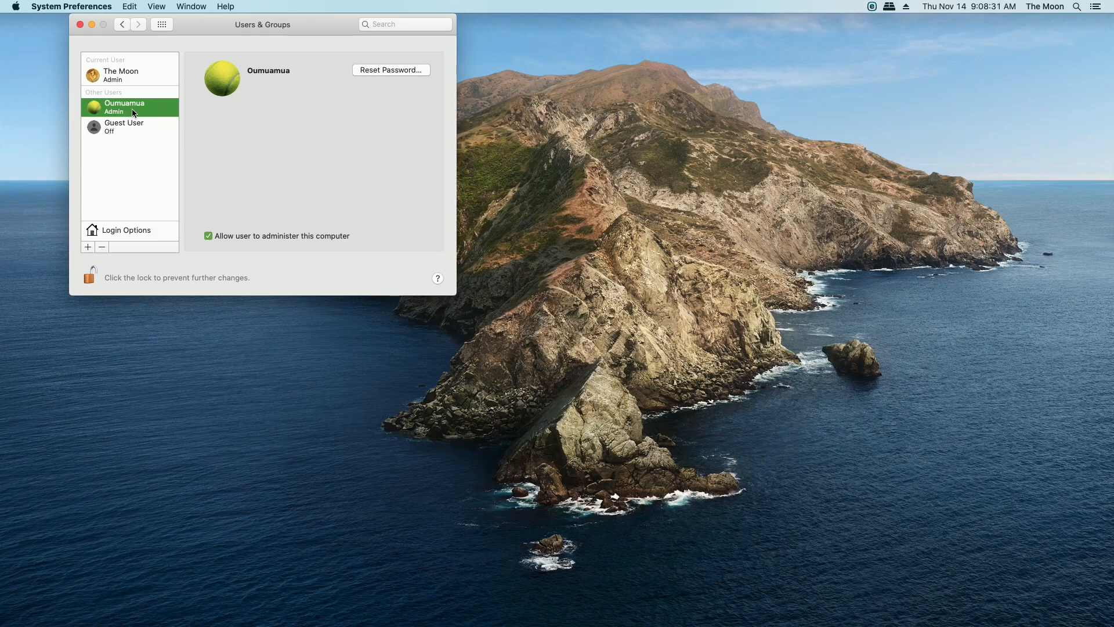
{"action": "left_click", "coordinate": [1044, 6]}
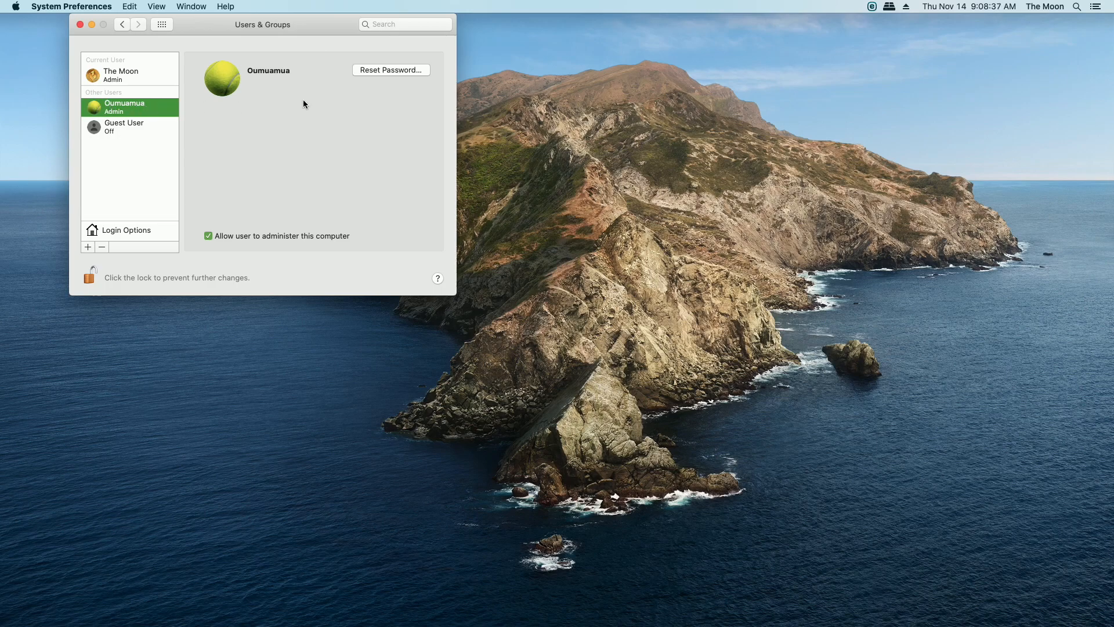
{"action": "left_click", "coordinate": [1044, 6]}
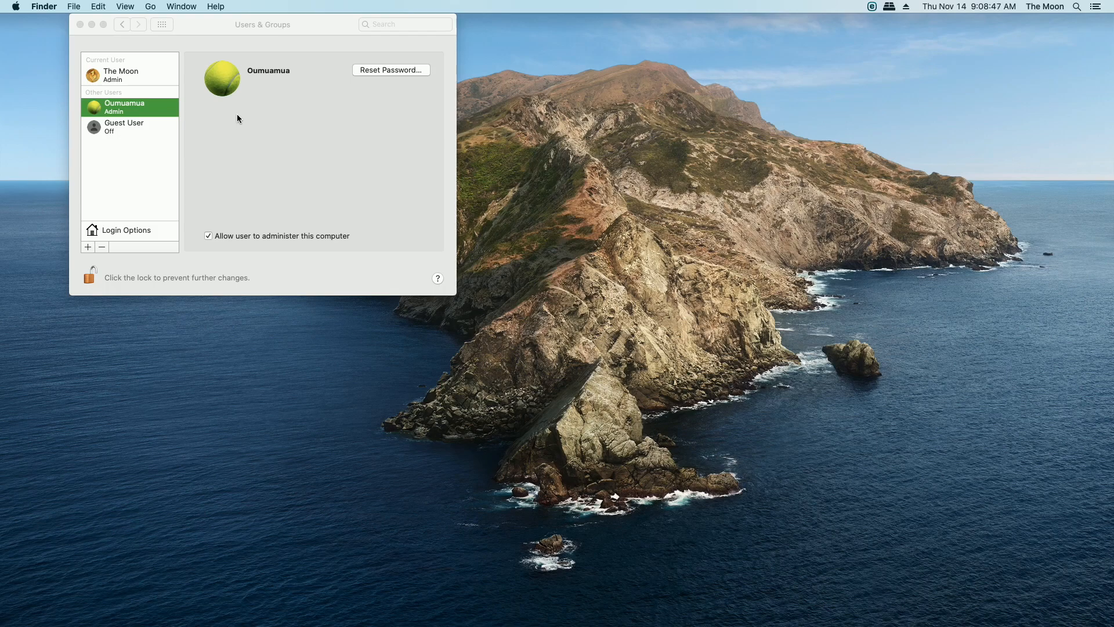
{"action": "mouse_move", "coordinate": [177, 63]}
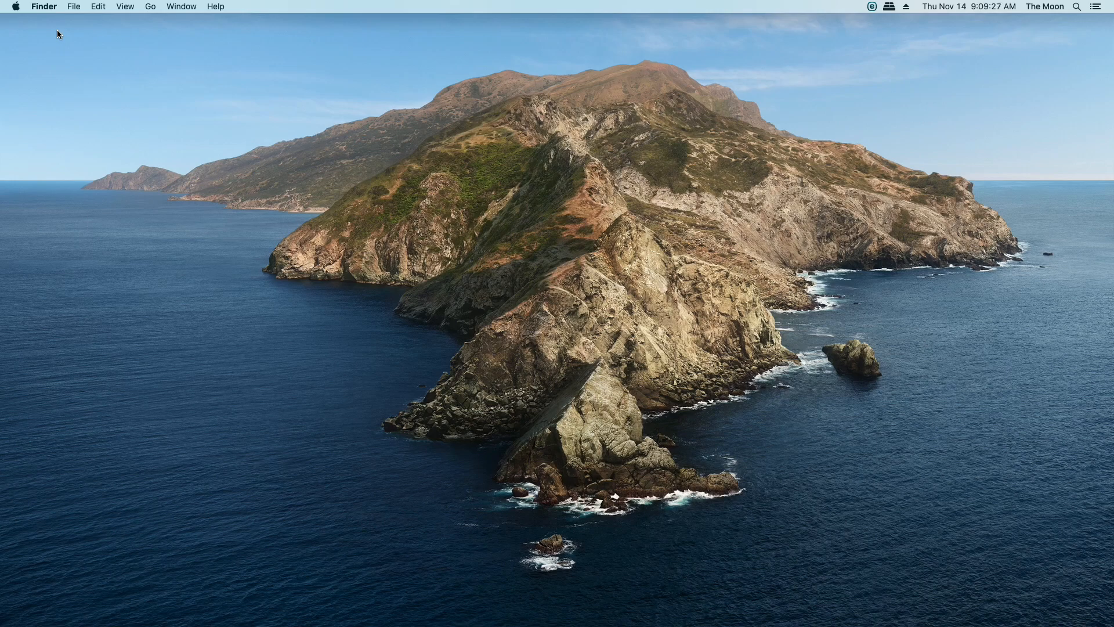
Step: Restart the Mac from the Apple menu to boot into Recovery Mode
{"action": "left_click", "coordinate": [14, 6]}
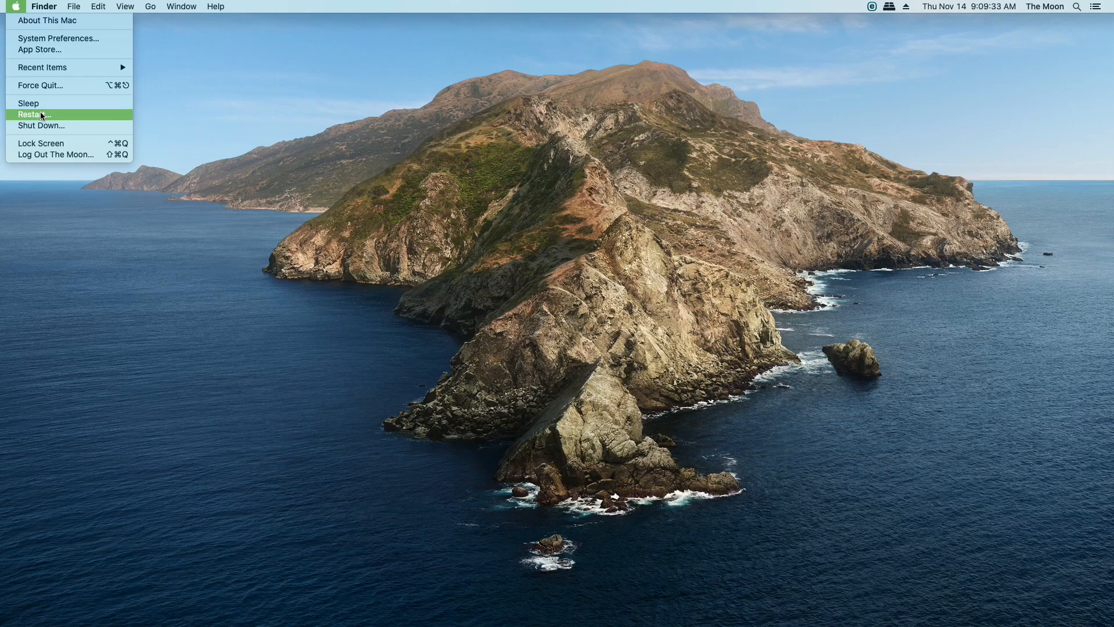
{"action": "left_click", "coordinate": [32, 115]}
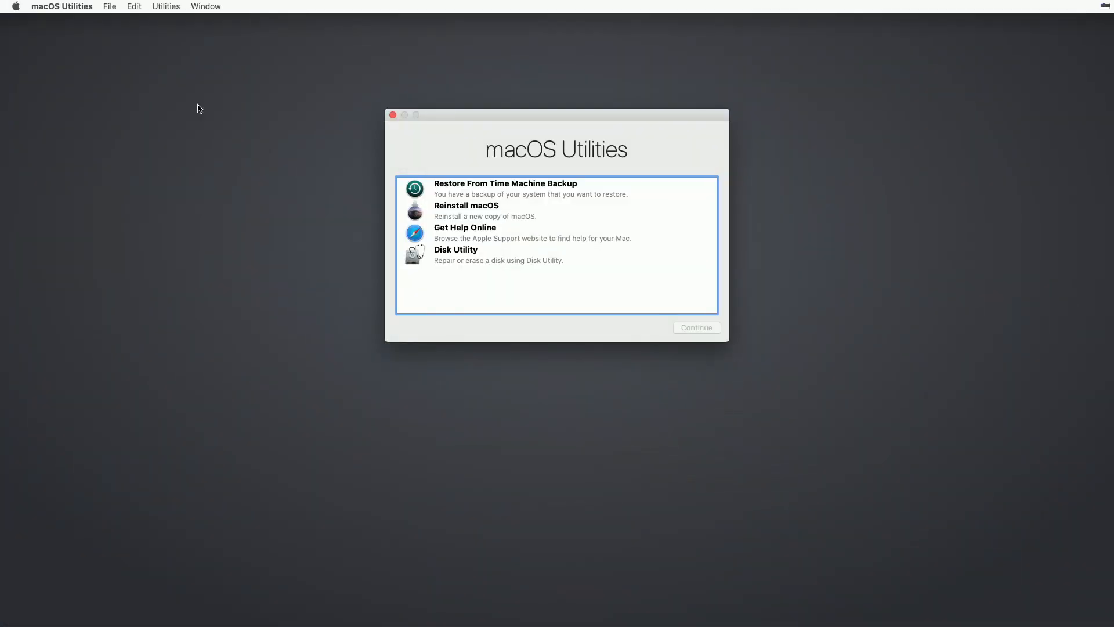
{"action": "mouse_move", "coordinate": [176, 17]}
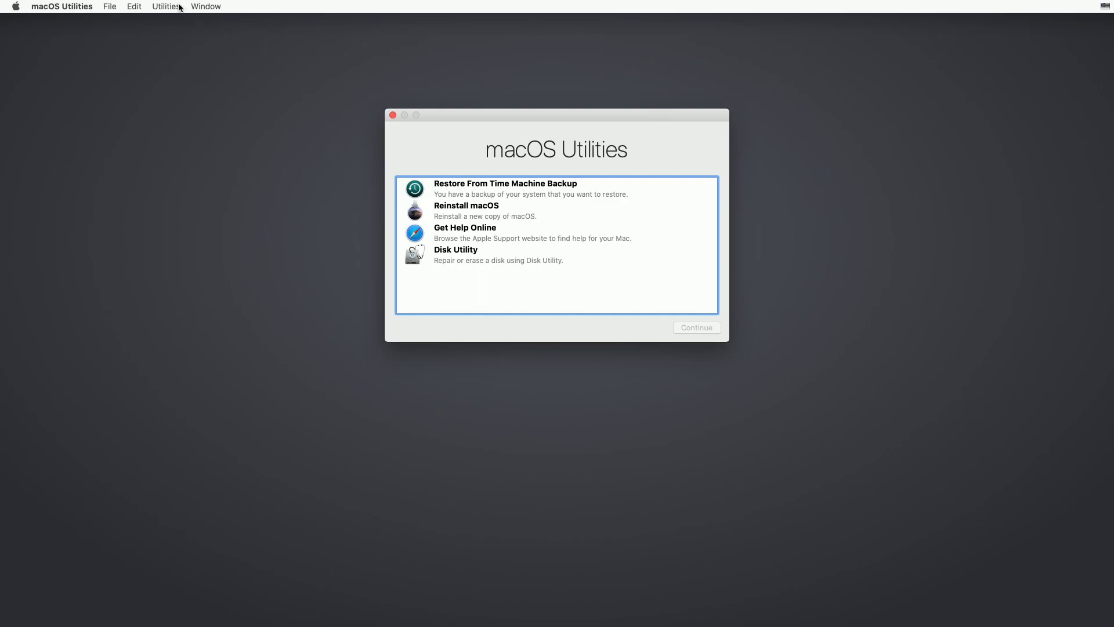
Step: Launch Terminal from the Utilities menu in macOS Utilities
{"action": "left_click", "coordinate": [166, 6]}
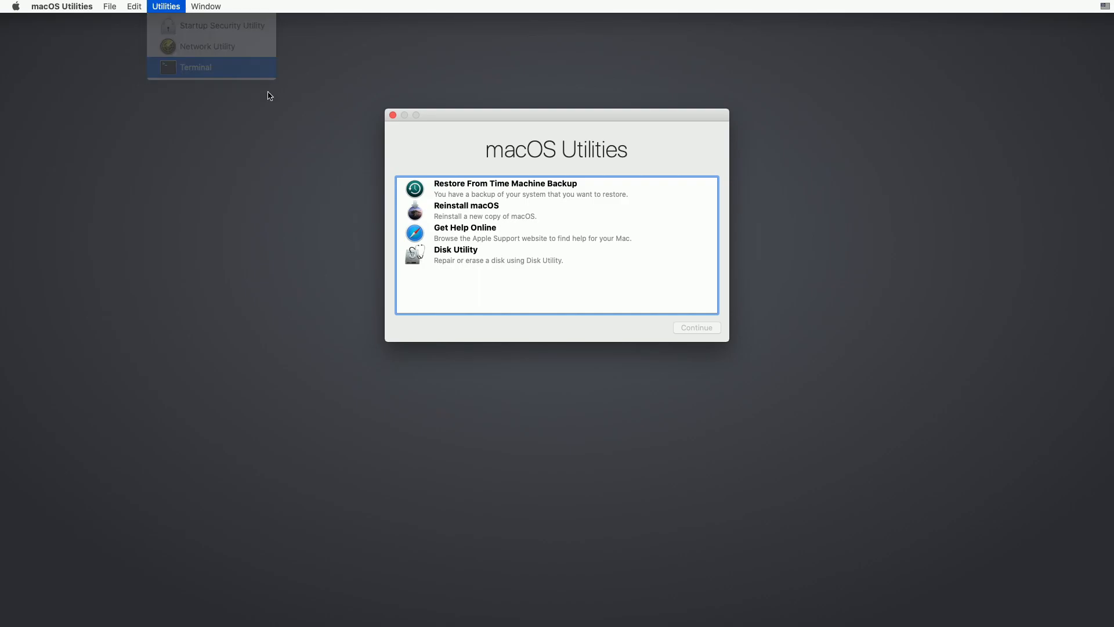
{"action": "left_click", "coordinate": [196, 66]}
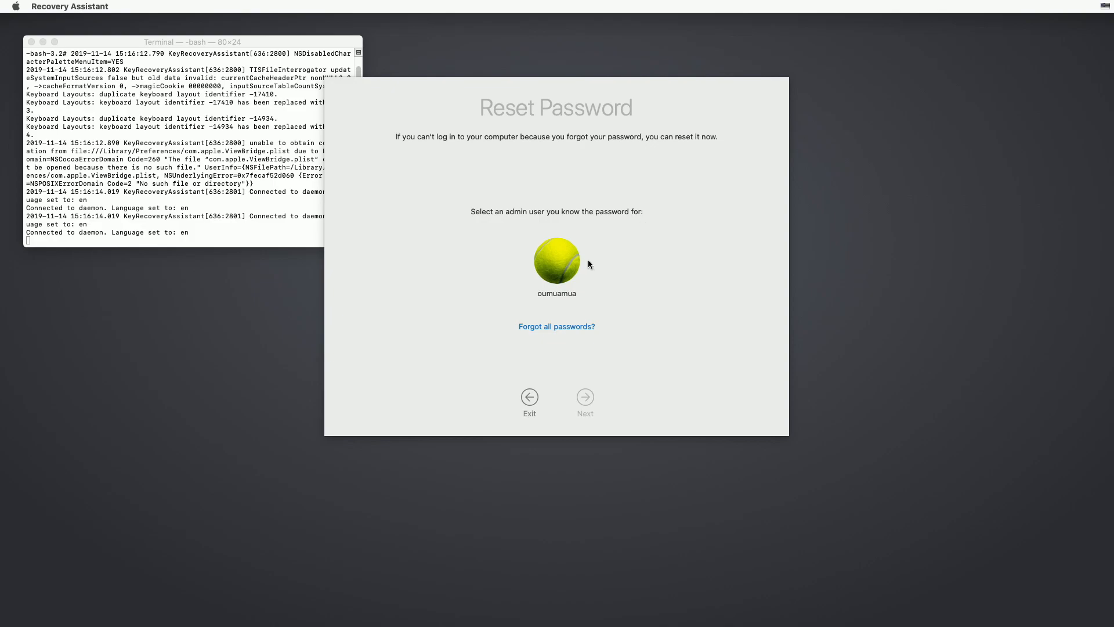
{"action": "mouse_move", "coordinate": [567, 195]}
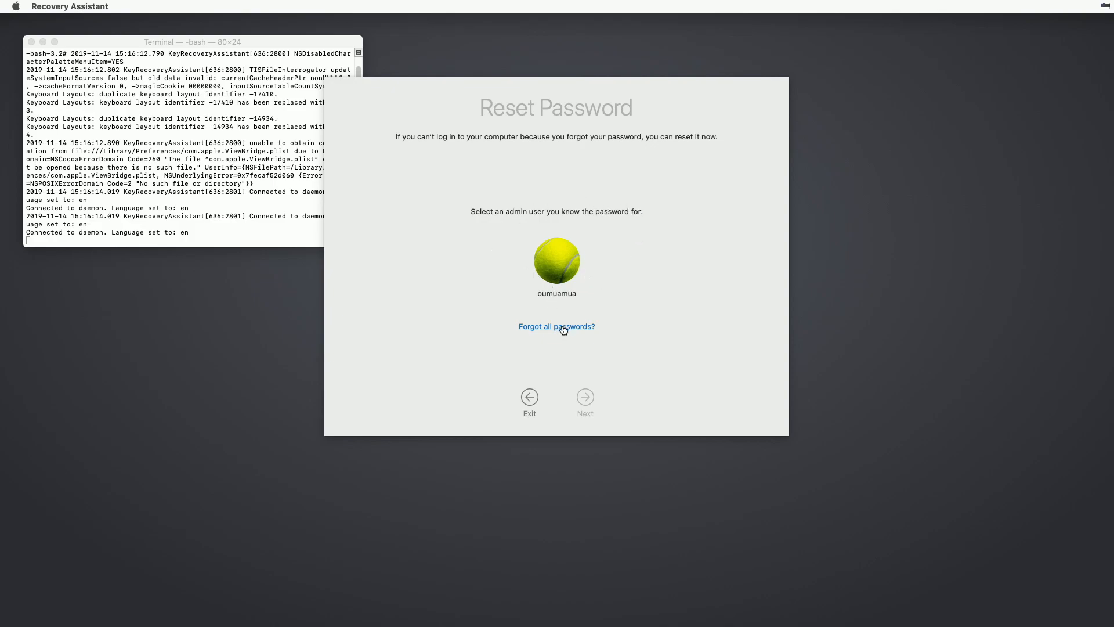
Step: Choose Forgot all passwords and set Oumuamua's new password with hint "I'm counting on you!"
{"action": "left_click", "coordinate": [556, 326]}
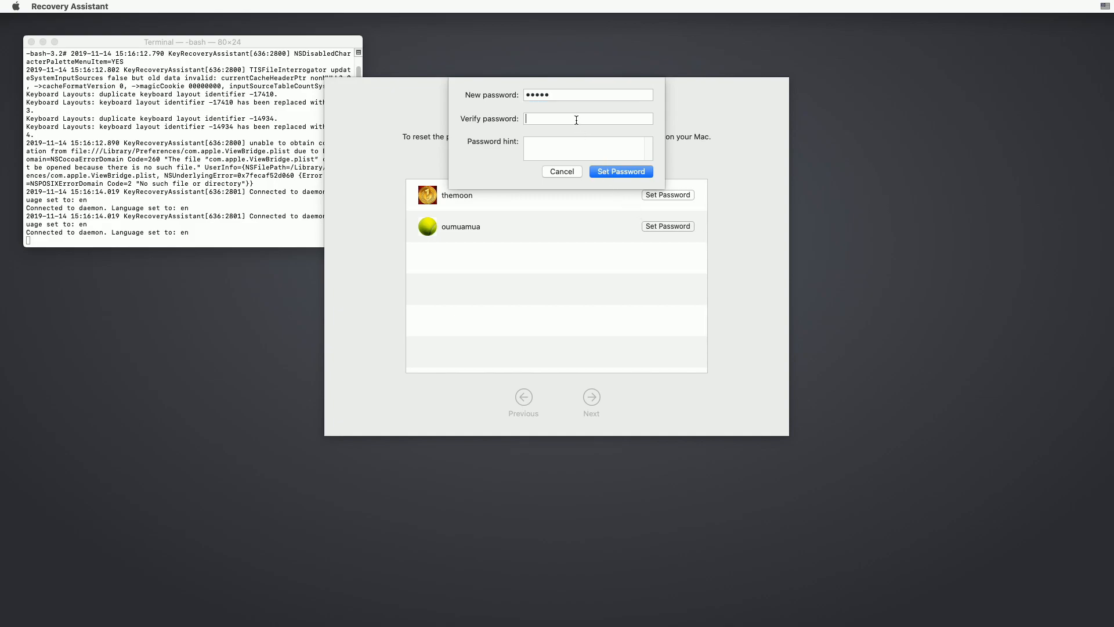
{"action": "type", "text": "••••"}
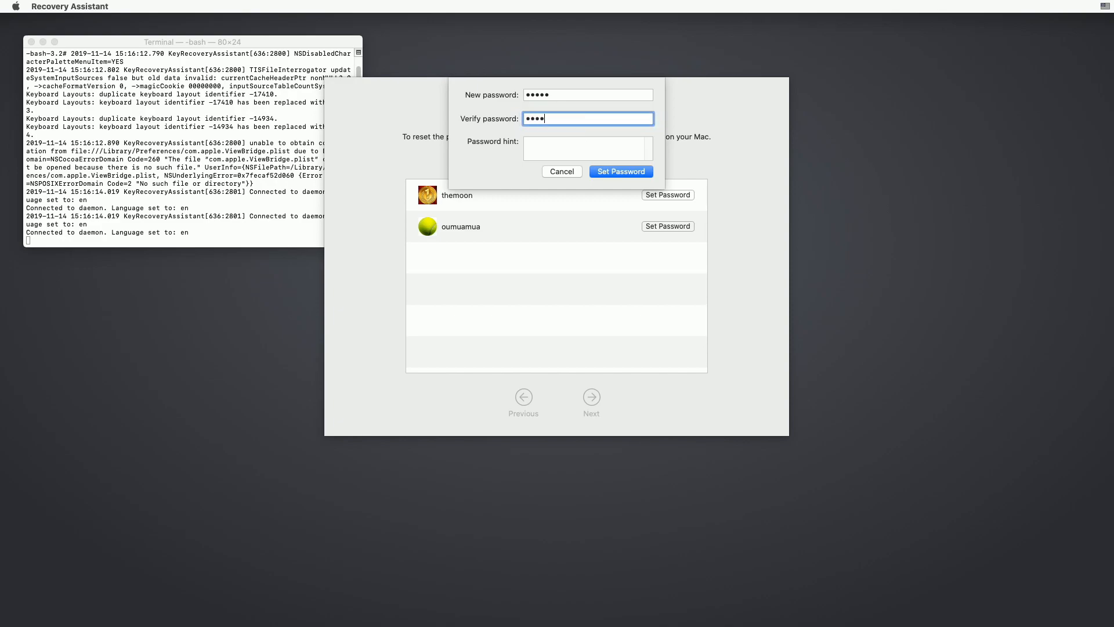
{"action": "left_click", "coordinate": [586, 148]}
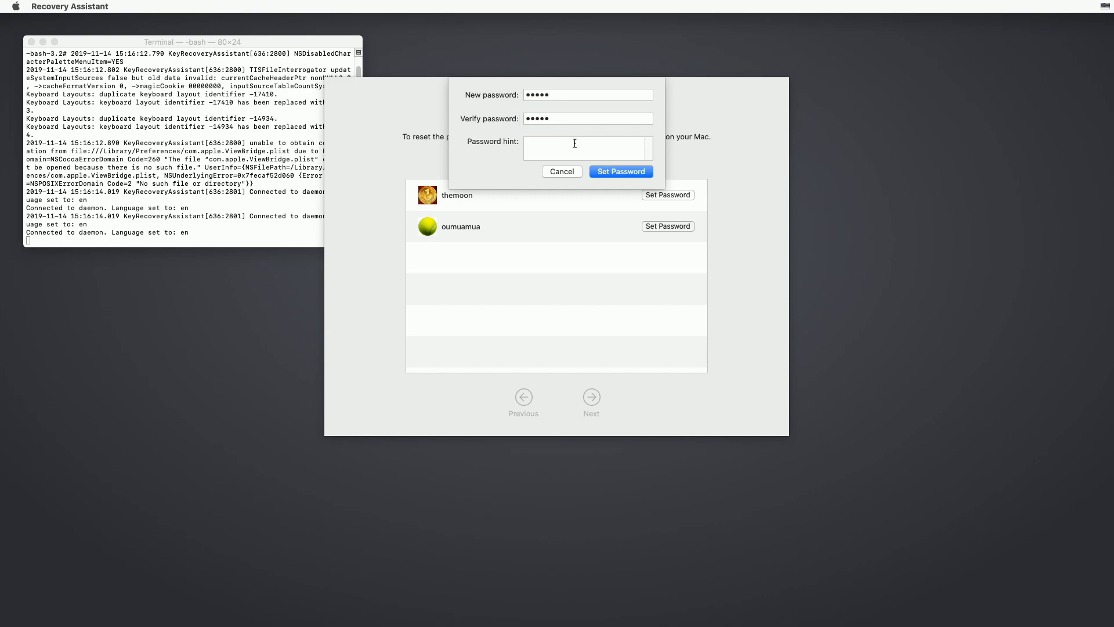
{"action": "type", "text": "I'm counting on y"}
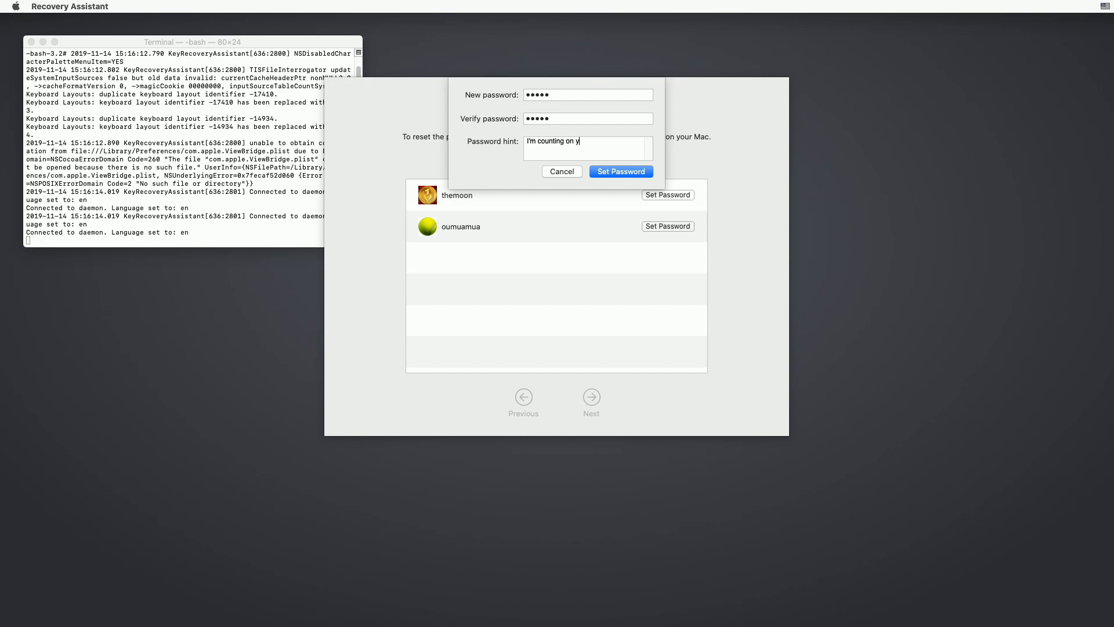
{"action": "type", "text": "ou!"}
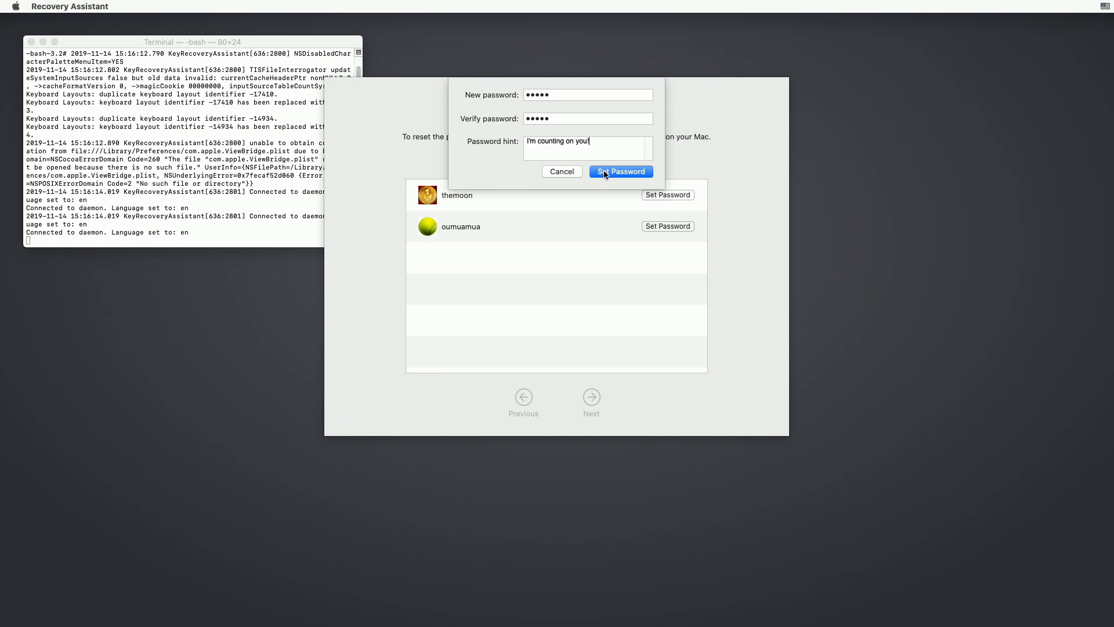
{"action": "left_click", "coordinate": [620, 171]}
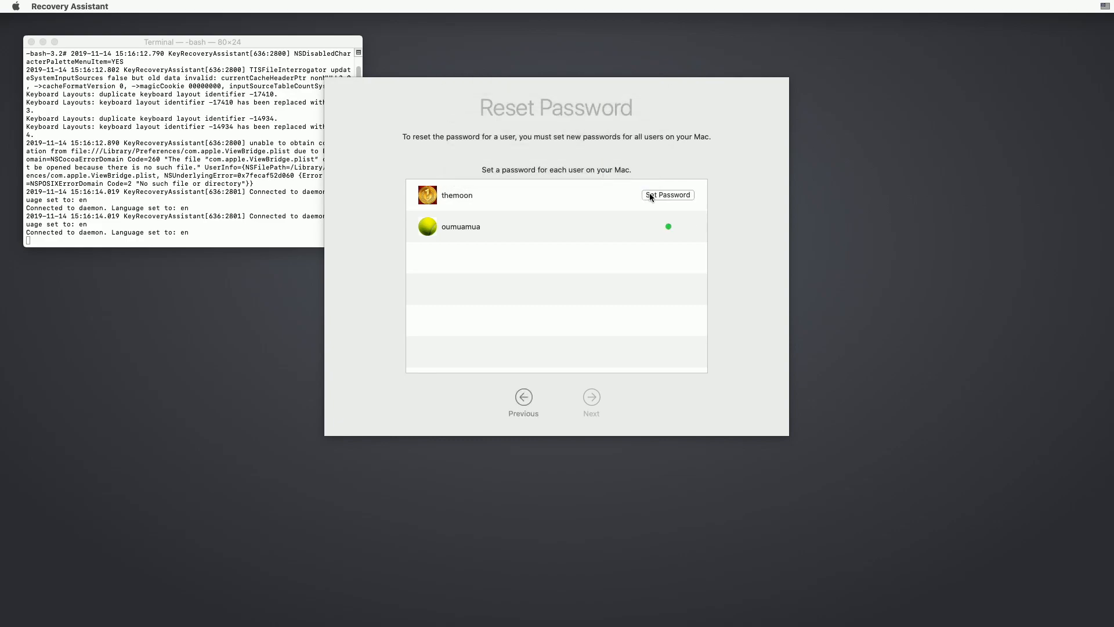
Step: Set a new password for themoon with the hint "normal"
{"action": "left_click", "coordinate": [667, 195]}
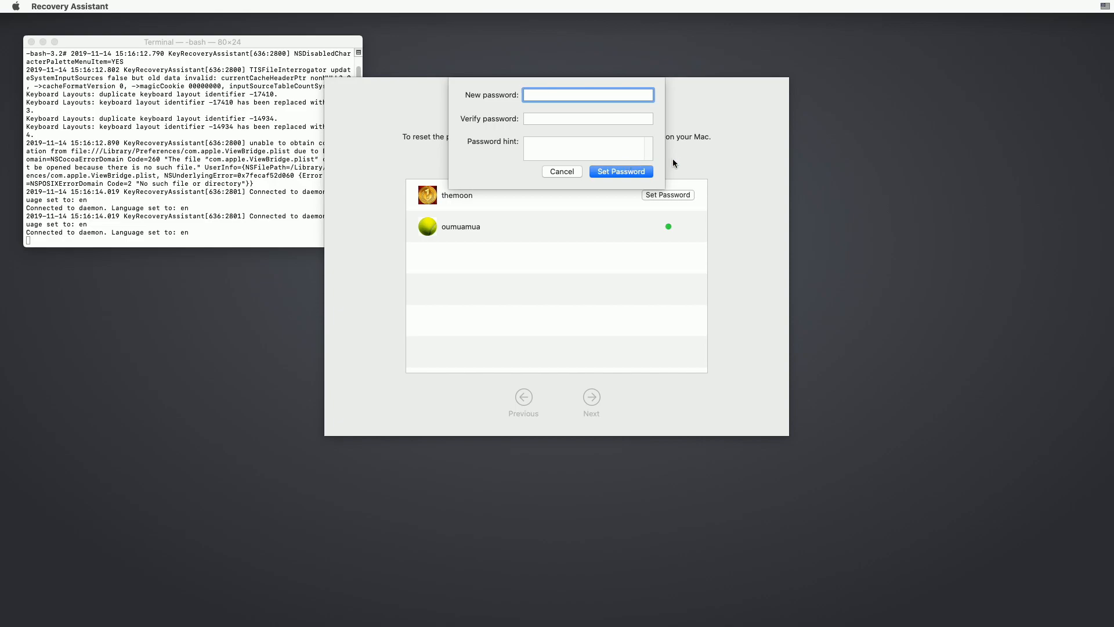
{"action": "type", "text": "••••"}
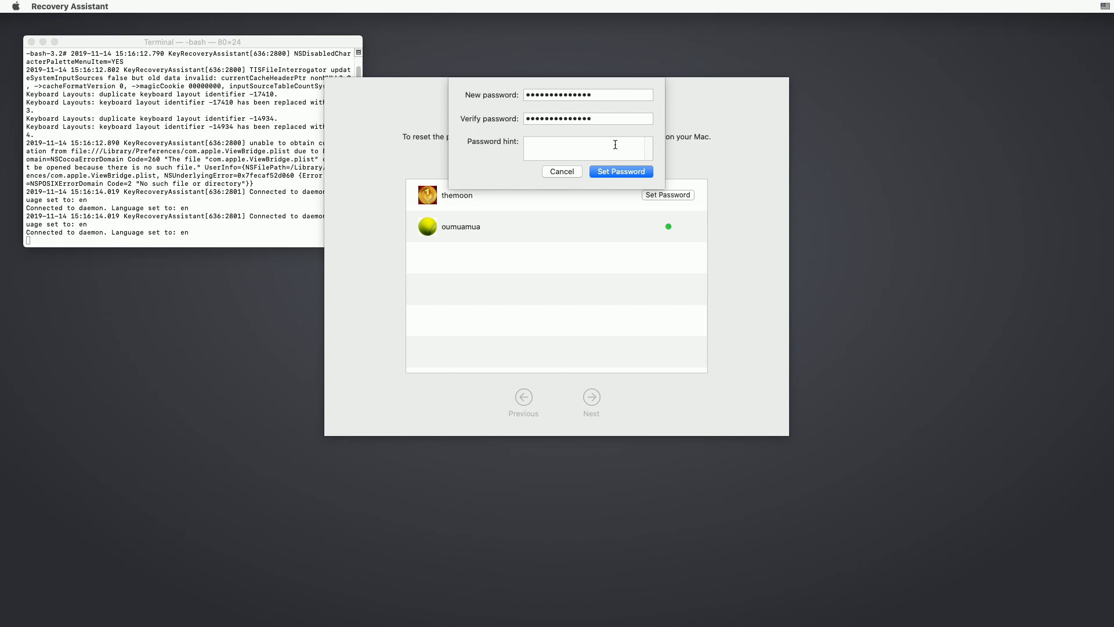
{"action": "type", "text": "norm"}
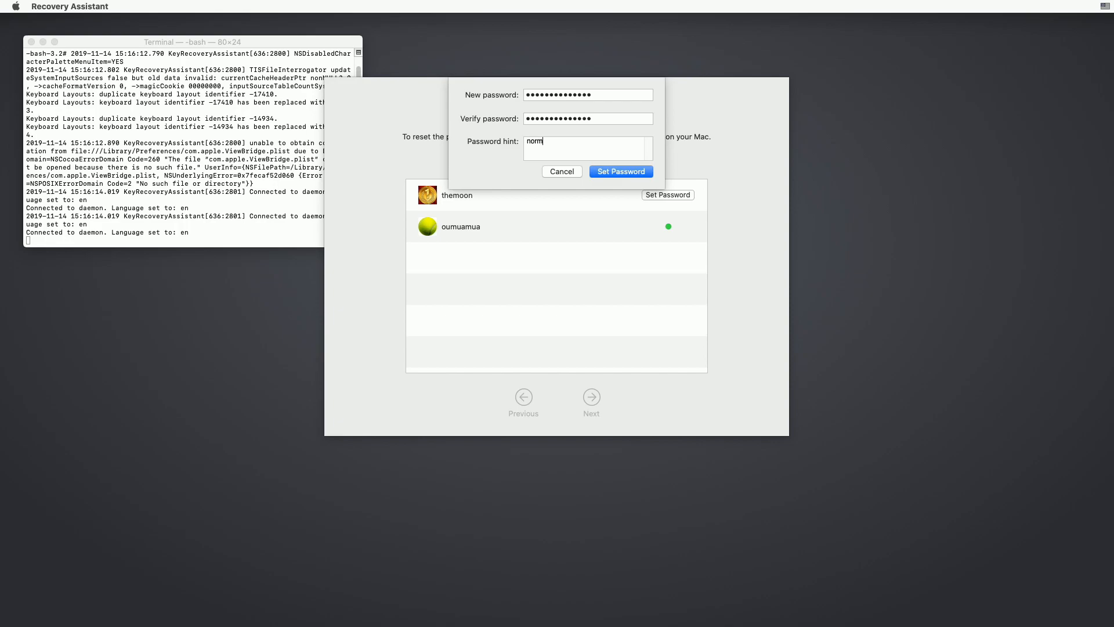
{"action": "type", "text": "al"}
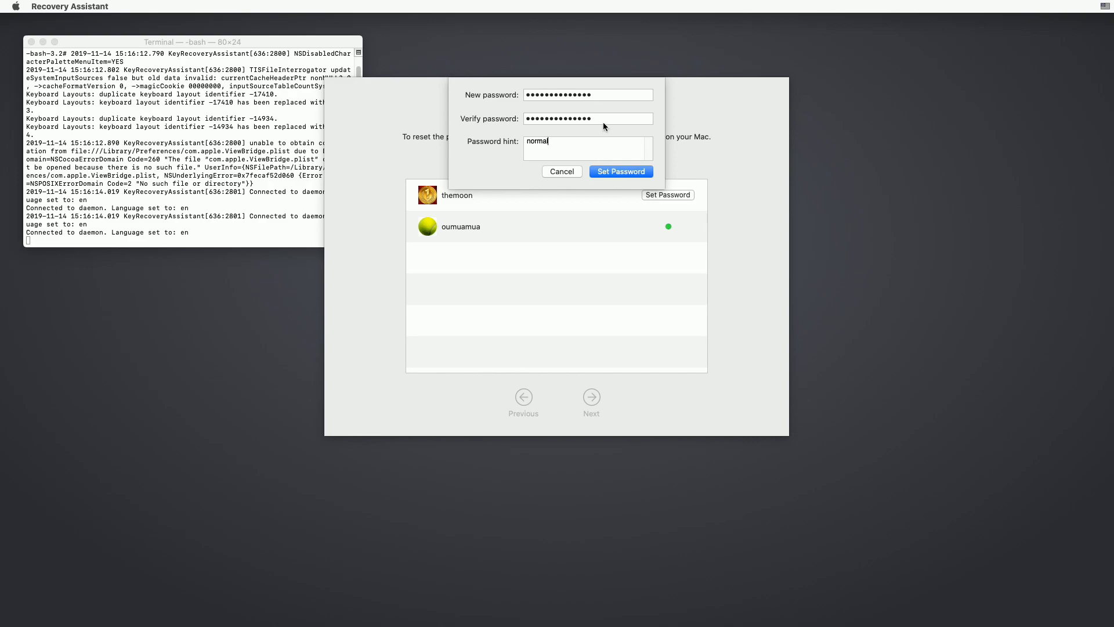
{"action": "left_click", "coordinate": [620, 171]}
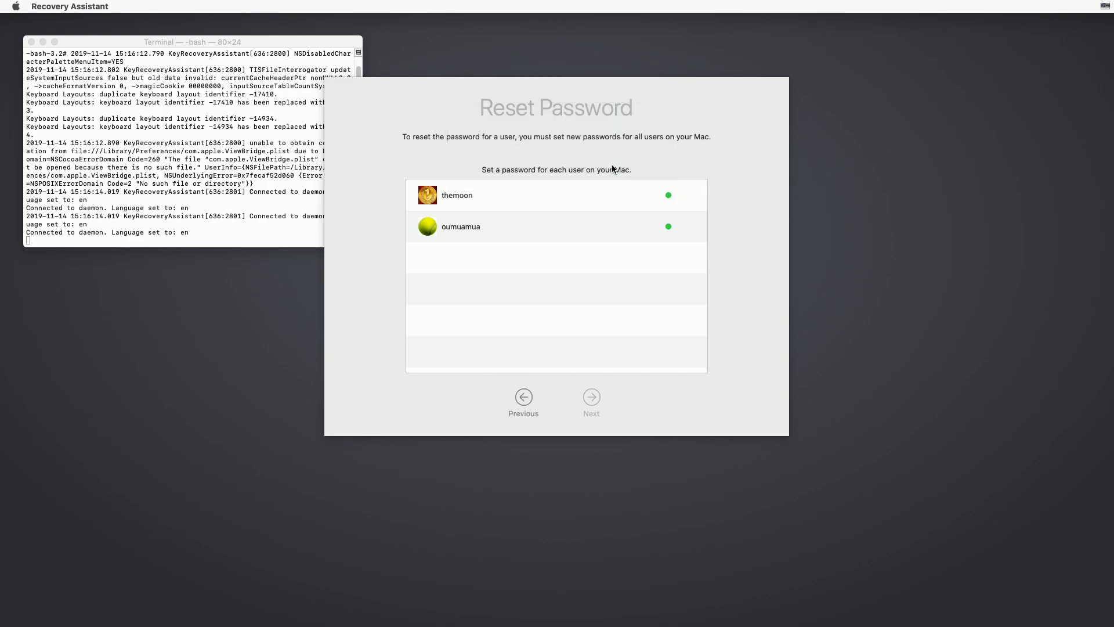
Step: Finish the password reset and restart the Mac from the Apple menu
{"action": "left_click", "coordinate": [590, 397]}
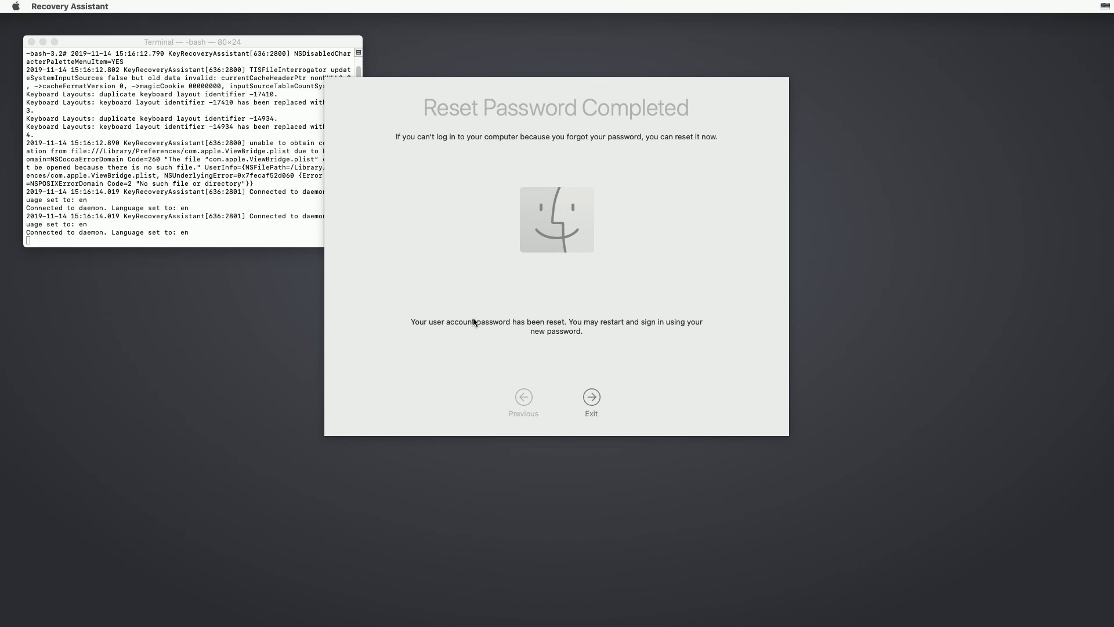
{"action": "mouse_move", "coordinate": [621, 329]}
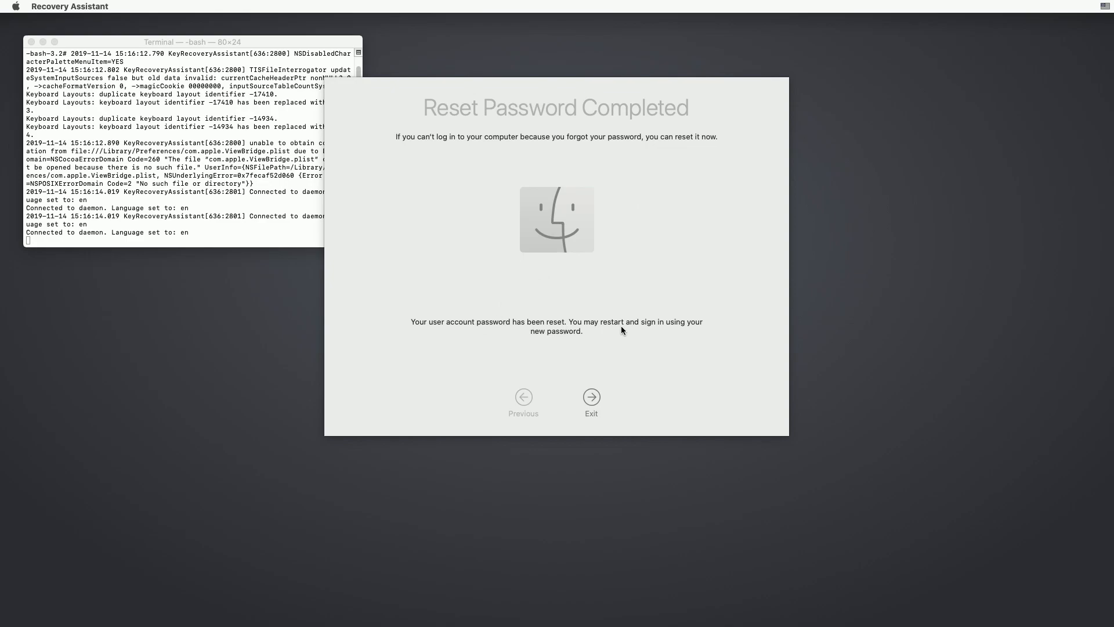
{"action": "mouse_move", "coordinate": [581, 345]}
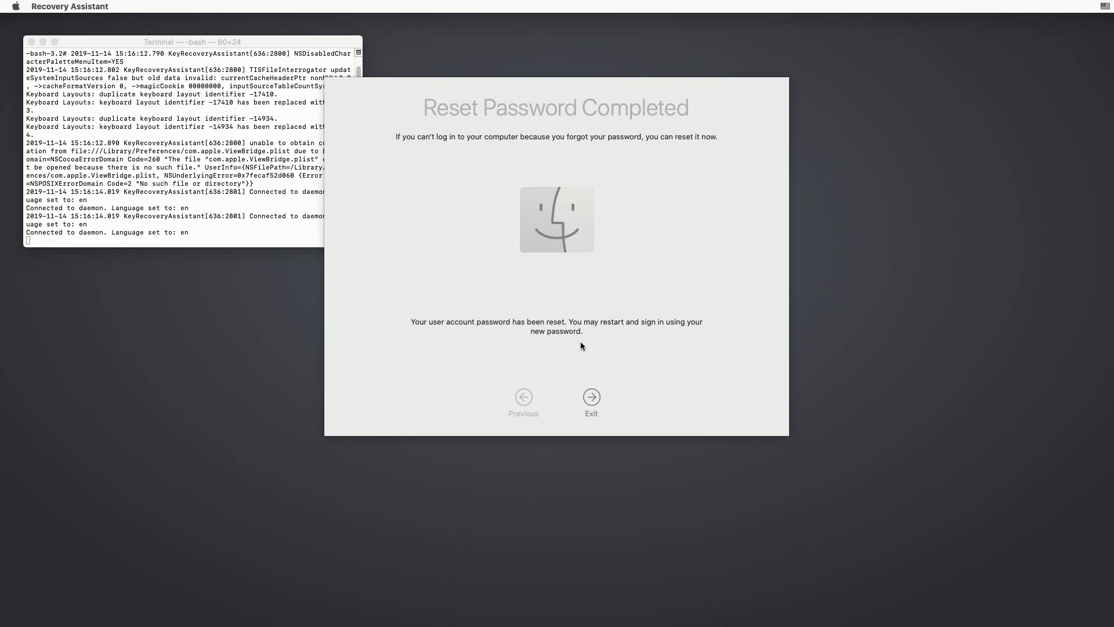
{"action": "left_click", "coordinate": [12, 6]}
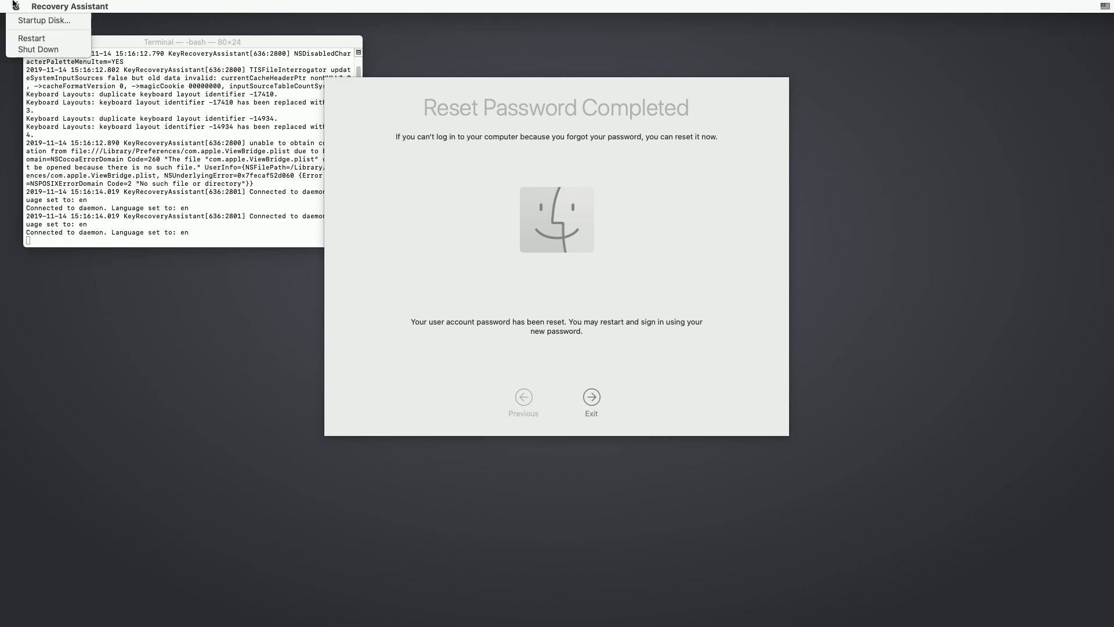
{"action": "mouse_move", "coordinate": [32, 38]}
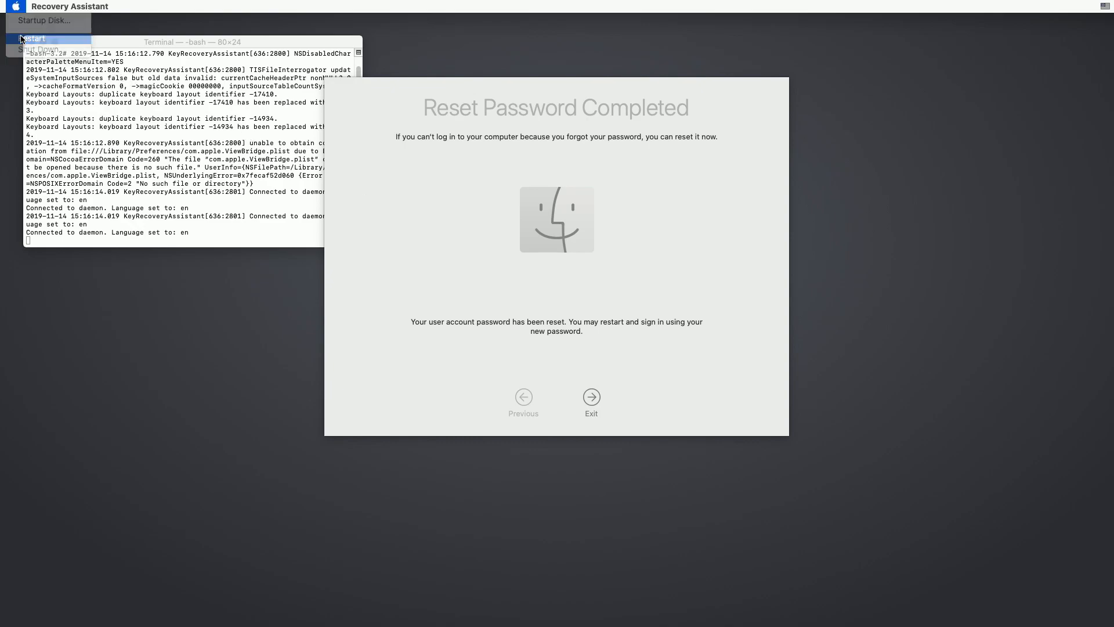
{"action": "left_click", "coordinate": [41, 49]}
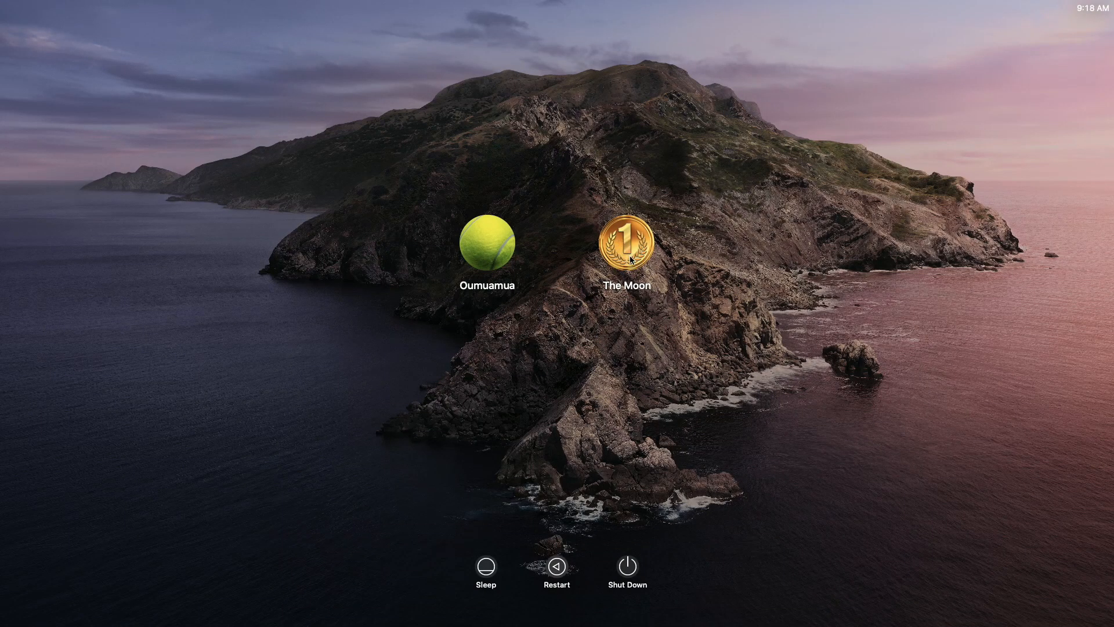
{"action": "mouse_move", "coordinate": [540, 324]}
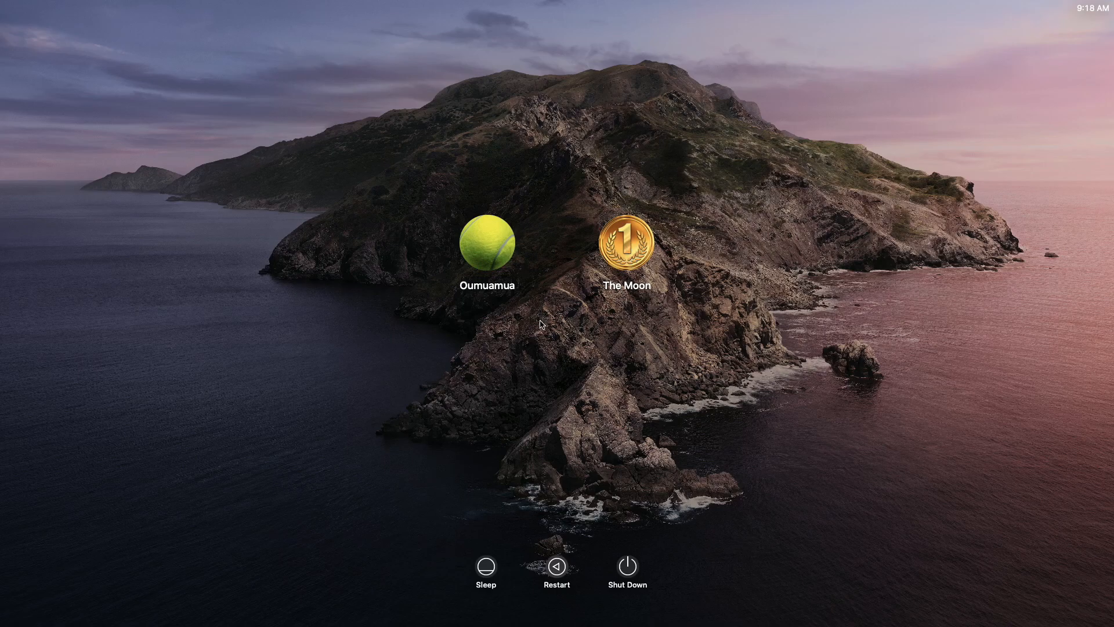
{"action": "mouse_move", "coordinate": [490, 263]}
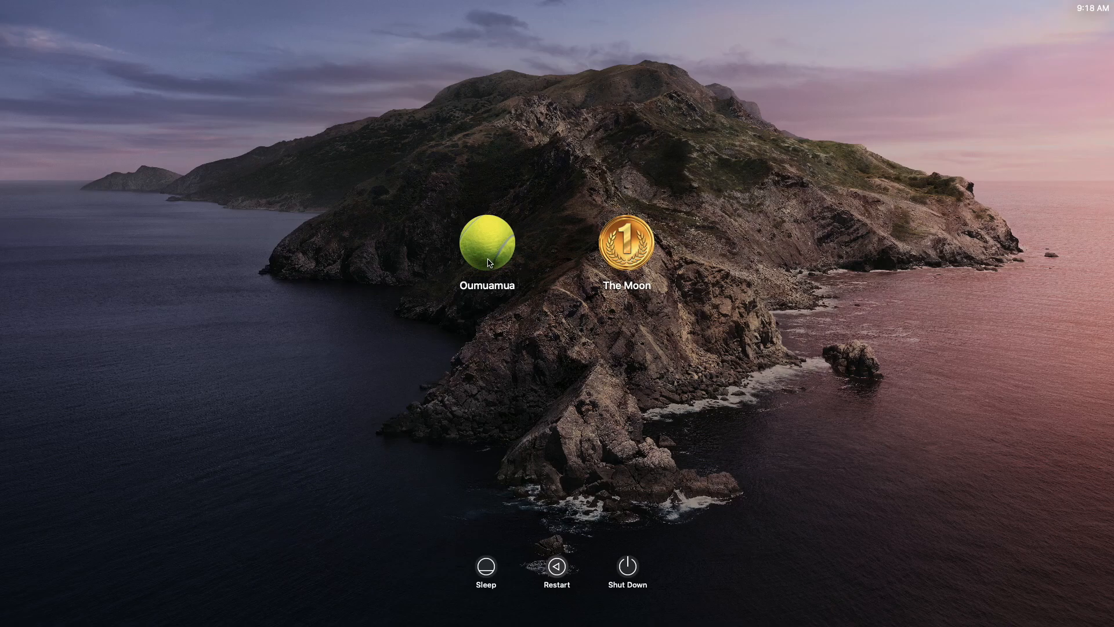
Step: Sign in to the Oumuamua account from the login window
{"action": "left_click", "coordinate": [486, 245]}
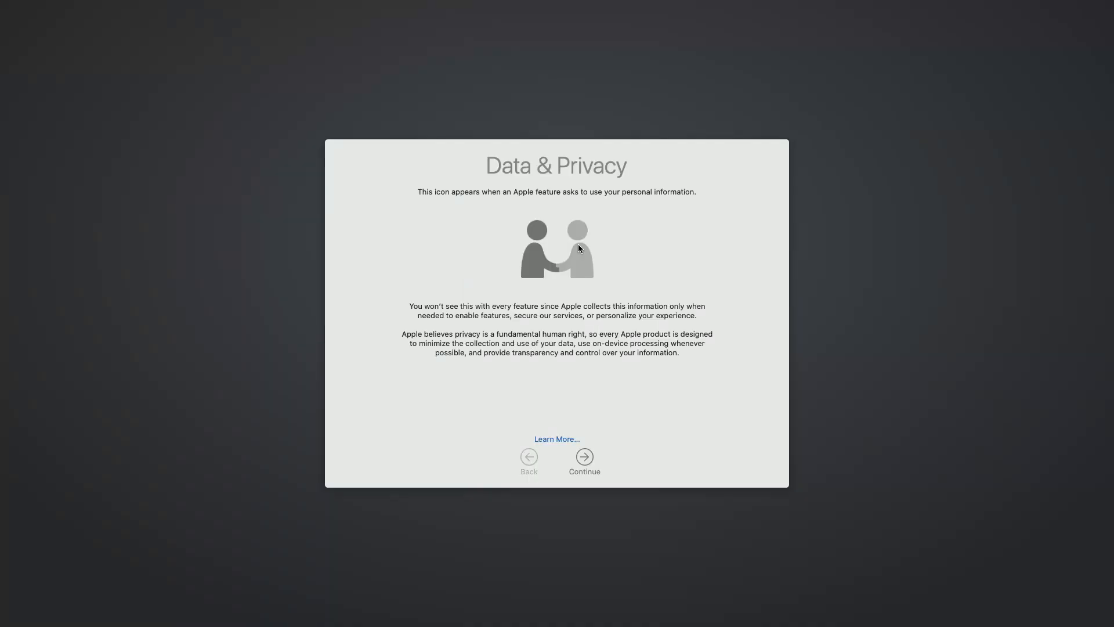
Step: Finish Setup Assistant without sharing analytics and keeping the Light appearance
{"action": "left_click", "coordinate": [583, 456]}
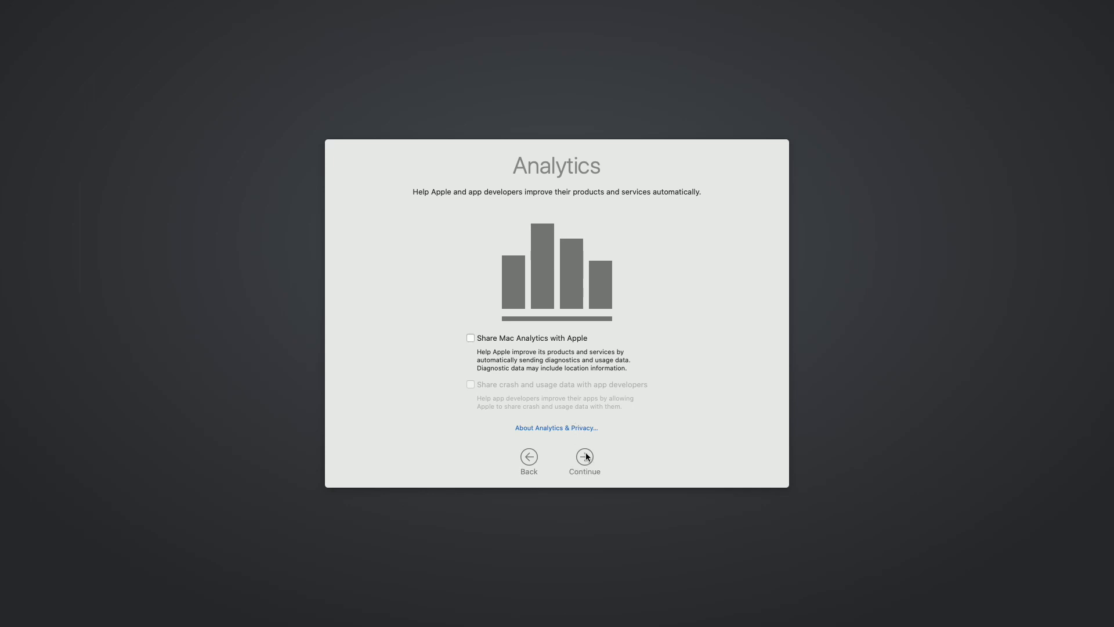
{"action": "left_click", "coordinate": [584, 456]}
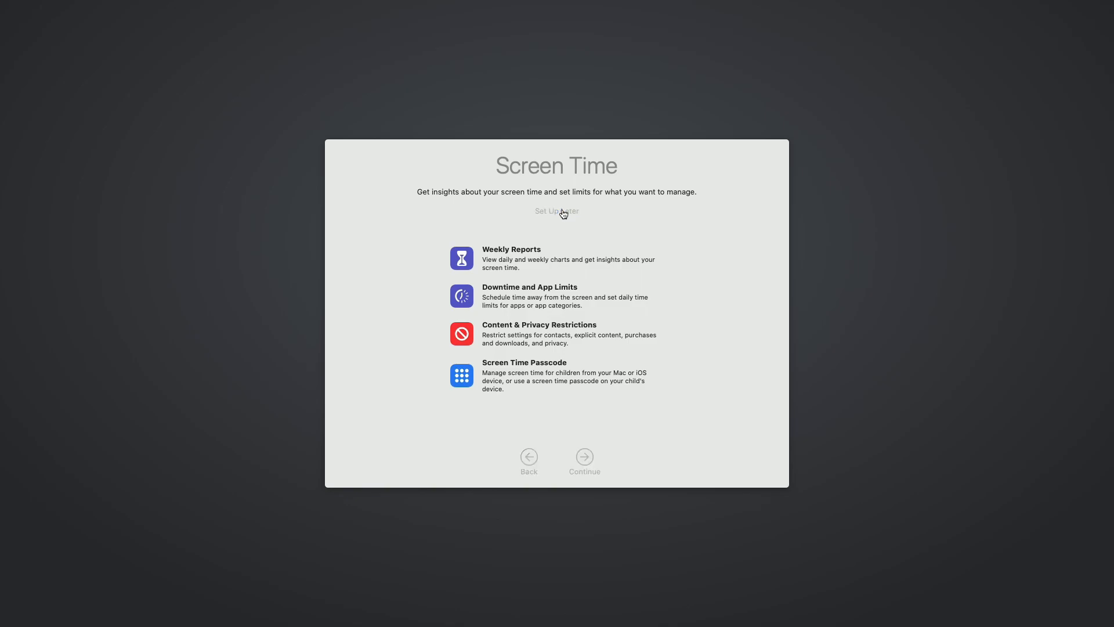
{"action": "mouse_move", "coordinate": [634, 206]}
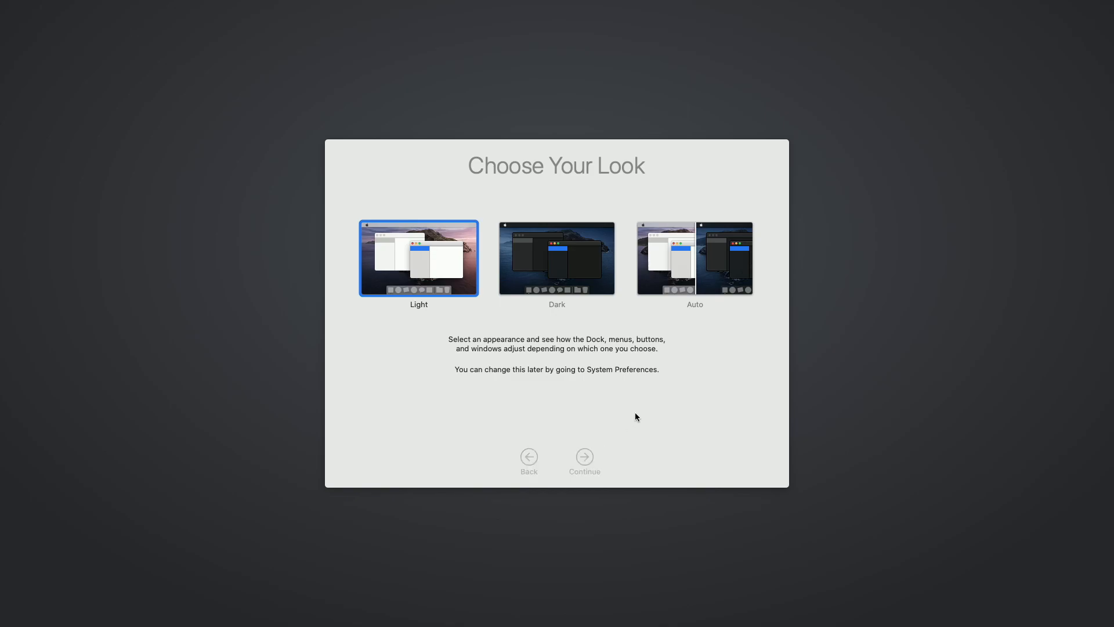
{"action": "left_click", "coordinate": [584, 456]}
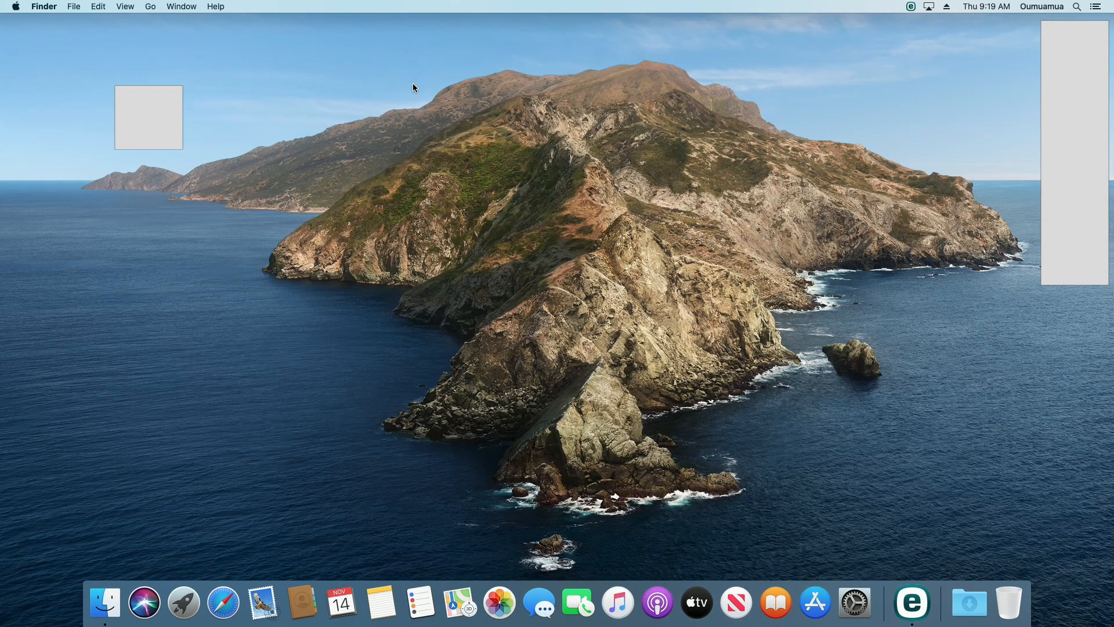
{"action": "mouse_move", "coordinate": [440, 105]}
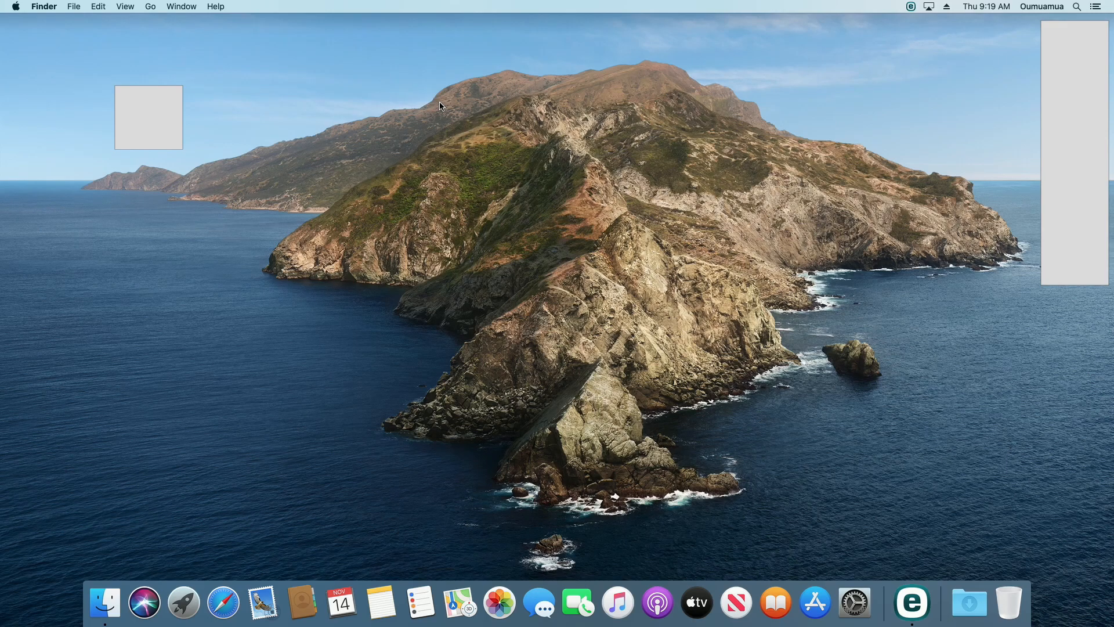
Step: Restart the Mac from the Apple menu and confirm the restart
{"action": "left_click", "coordinate": [15, 7]}
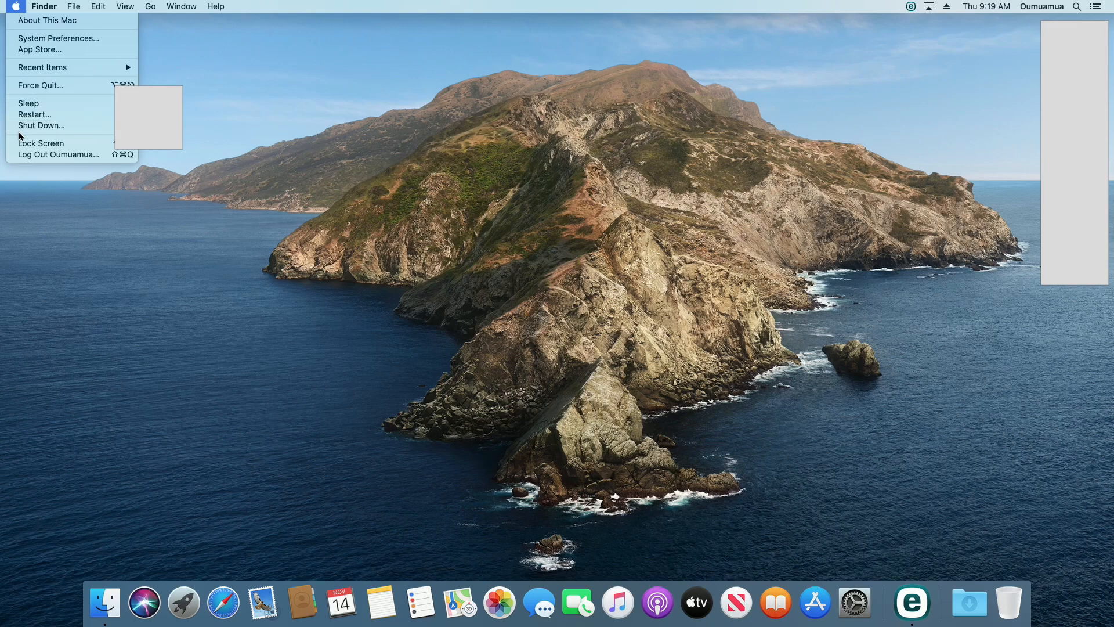
{"action": "mouse_move", "coordinate": [35, 114]}
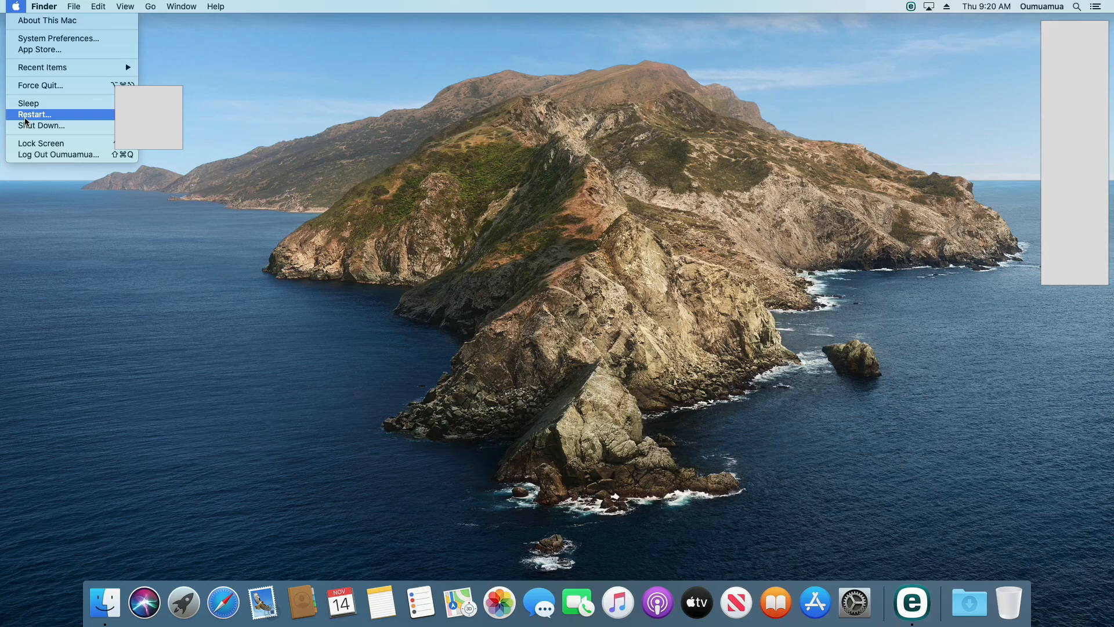
{"action": "left_click", "coordinate": [35, 114]}
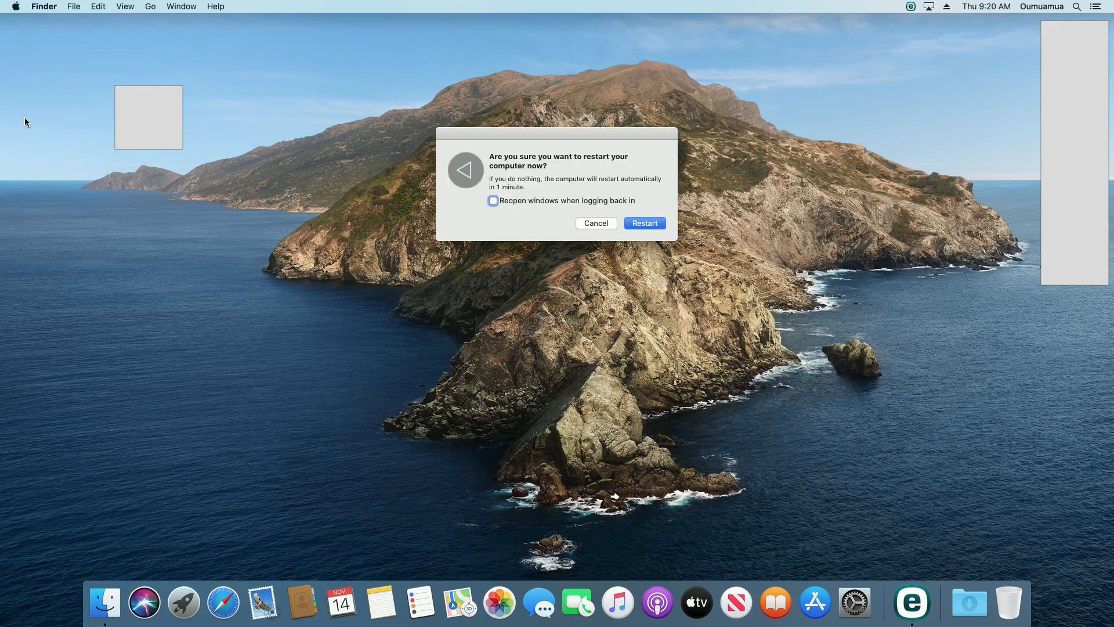
{"action": "left_click", "coordinate": [644, 222]}
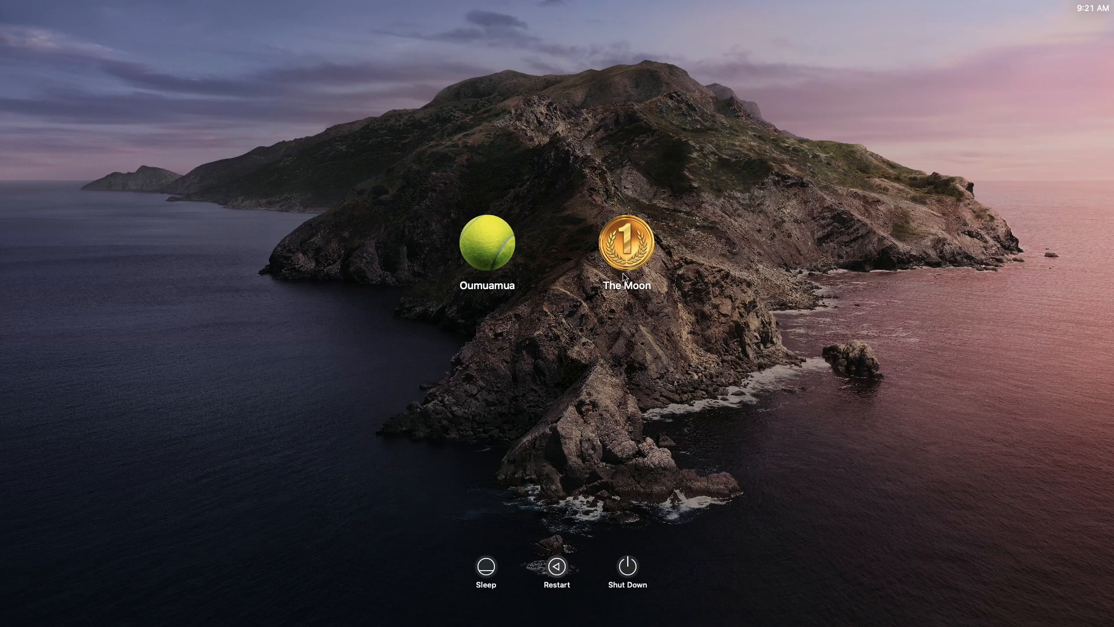
Step: Sign in to The Moon account with its password
{"action": "left_click", "coordinate": [626, 244]}
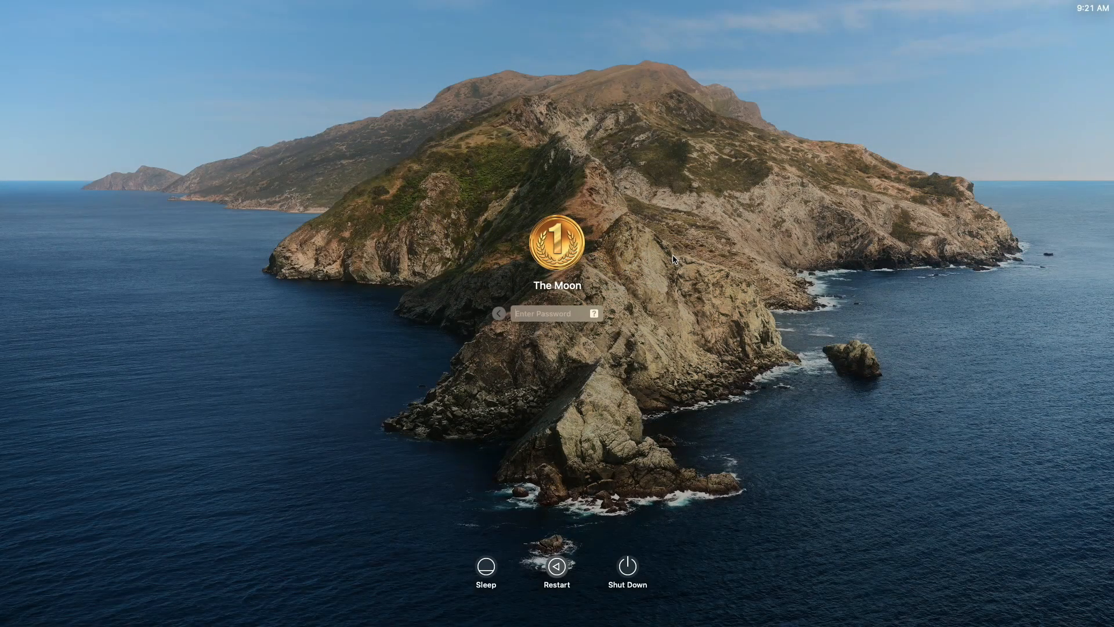
{"action": "type", "text": "password"}
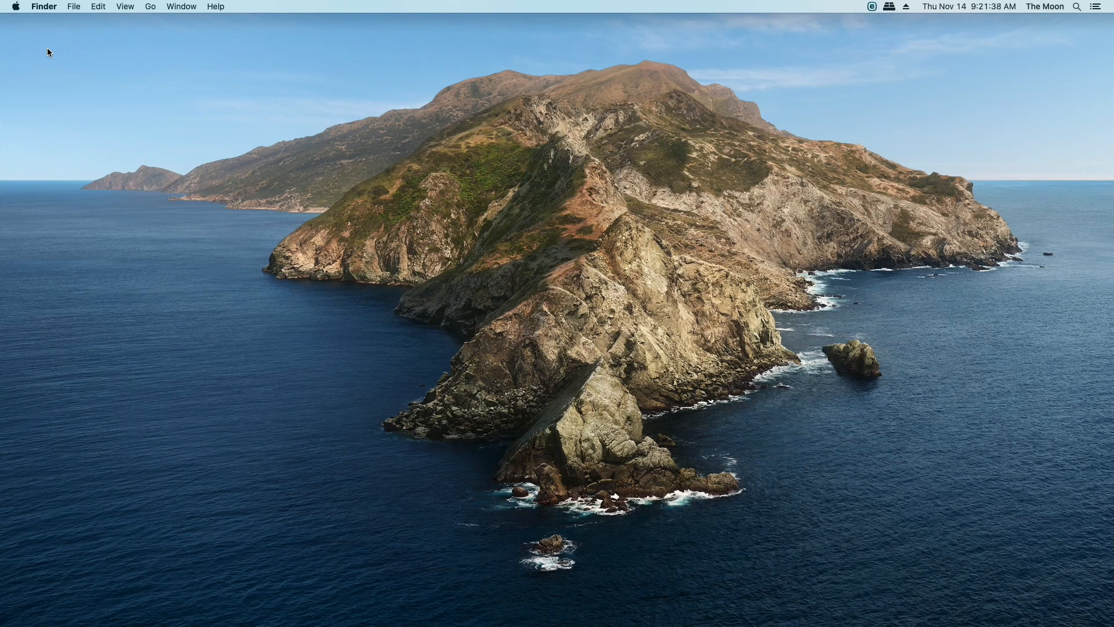
Step: Open Users & Groups in System Preferences and unlock it with the admin password
{"action": "left_click", "coordinate": [15, 6]}
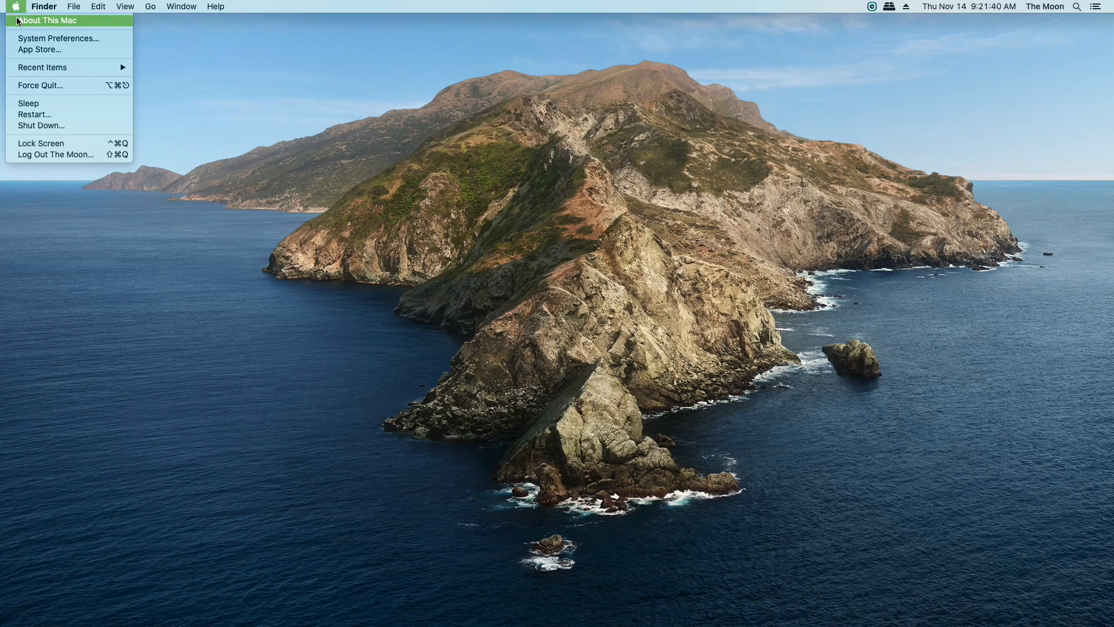
{"action": "left_click", "coordinate": [58, 38]}
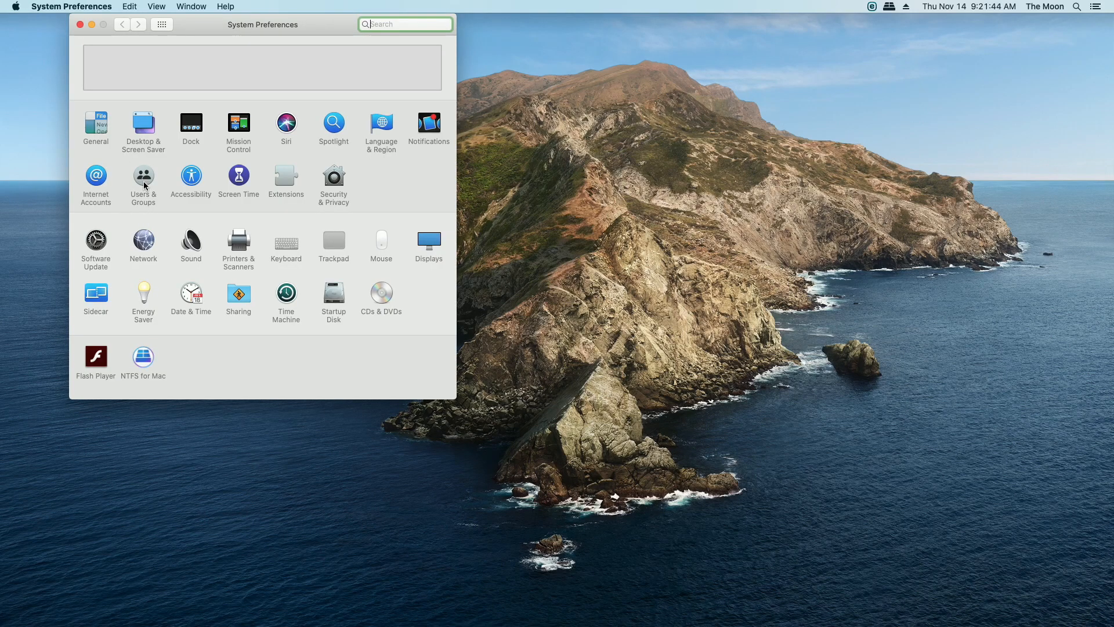
{"action": "left_click", "coordinate": [142, 180]}
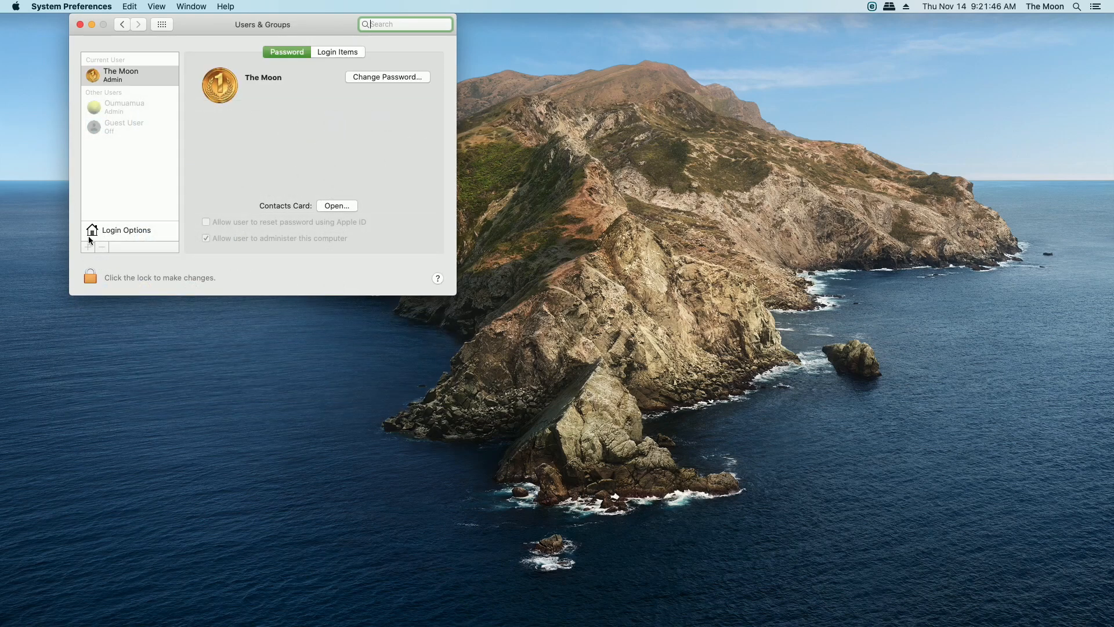
{"action": "left_click", "coordinate": [91, 276]}
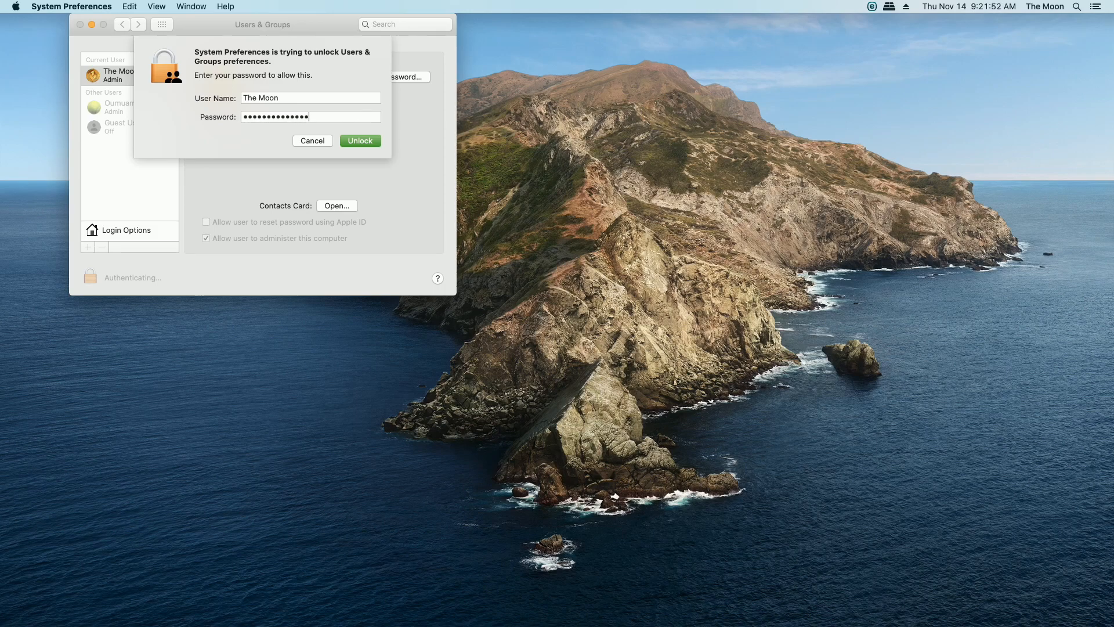
{"action": "left_click", "coordinate": [359, 140]}
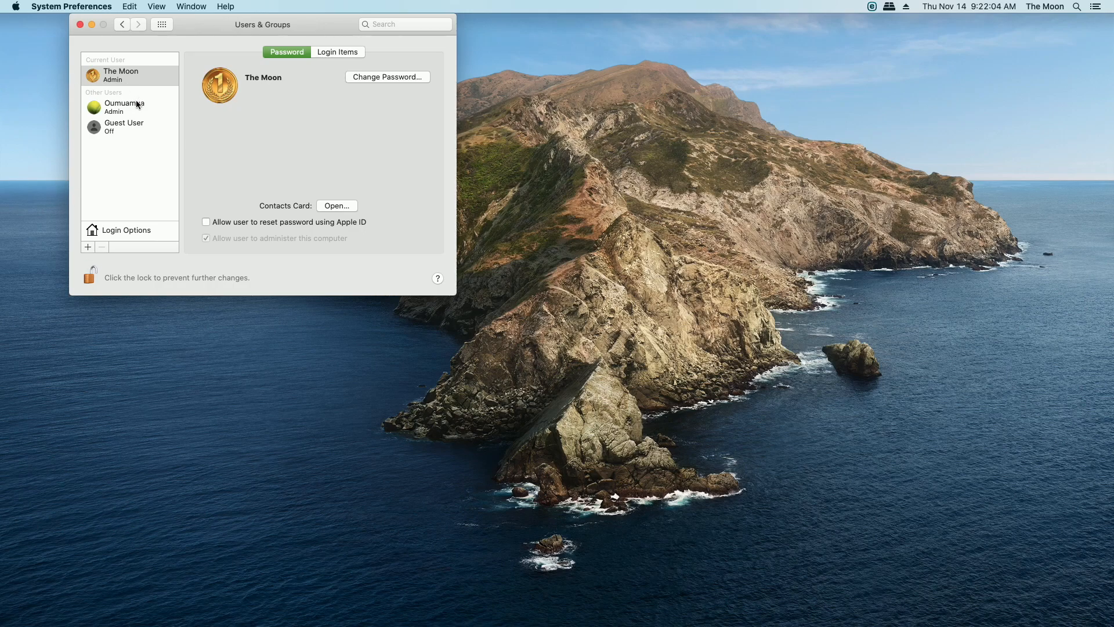
Step: Delete the Oumuamua user along with its home folder
{"action": "left_click", "coordinate": [124, 107]}
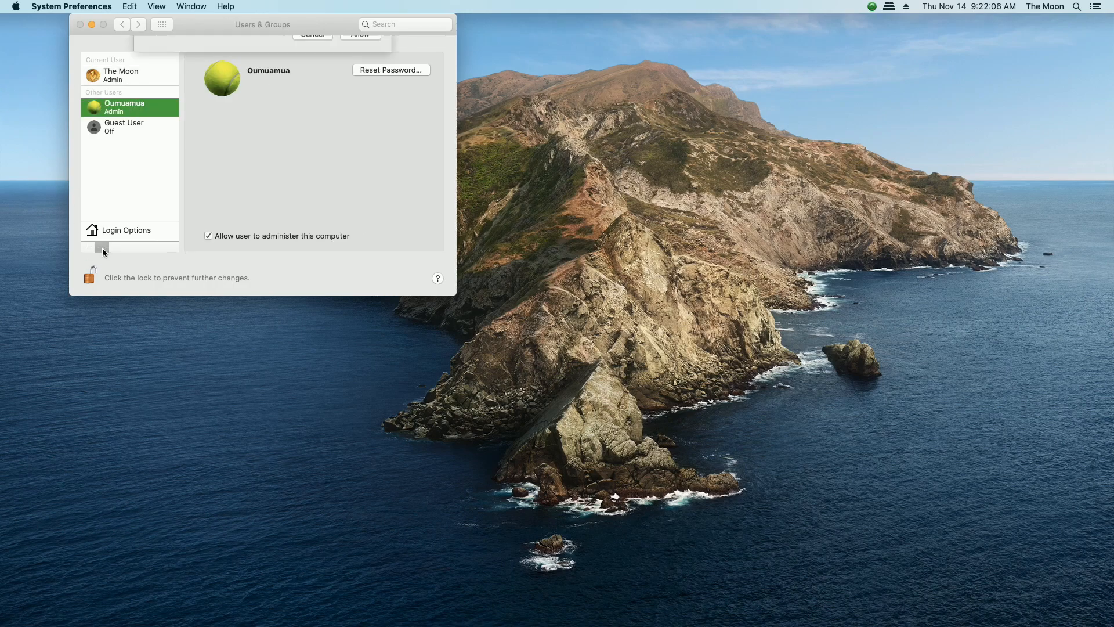
{"action": "left_click", "coordinate": [102, 247]}
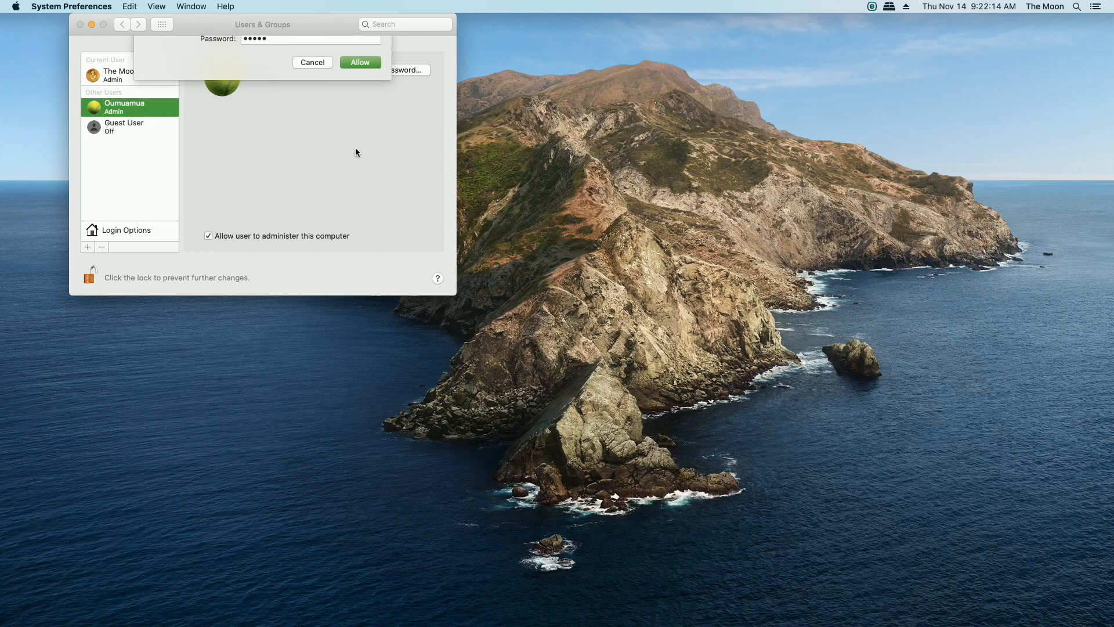
{"action": "left_click", "coordinate": [360, 62]}
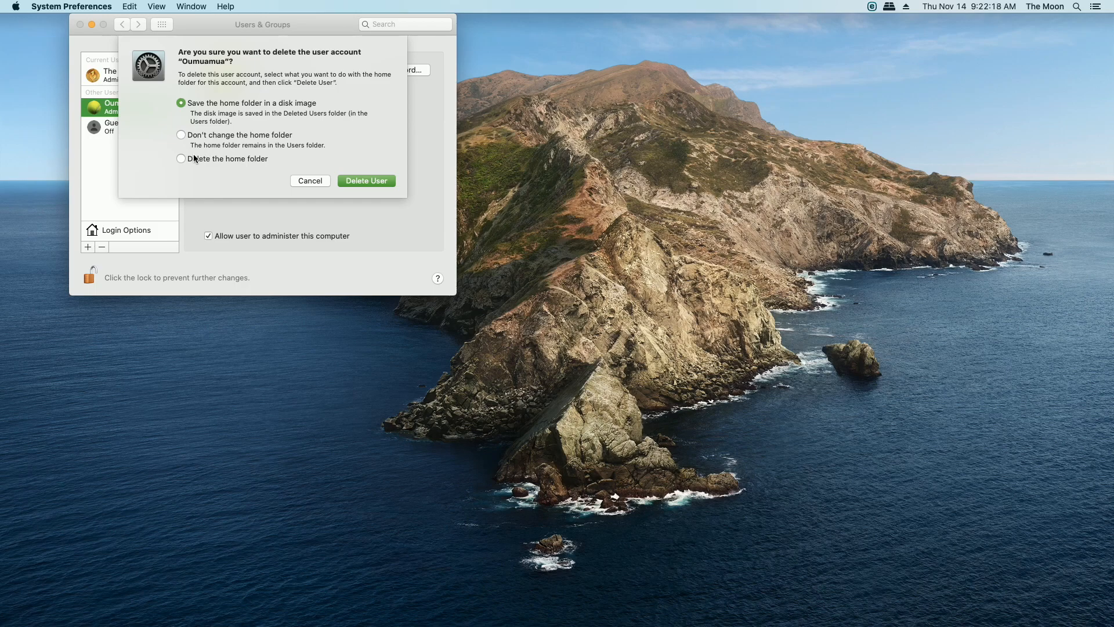
{"action": "left_click", "coordinate": [181, 159]}
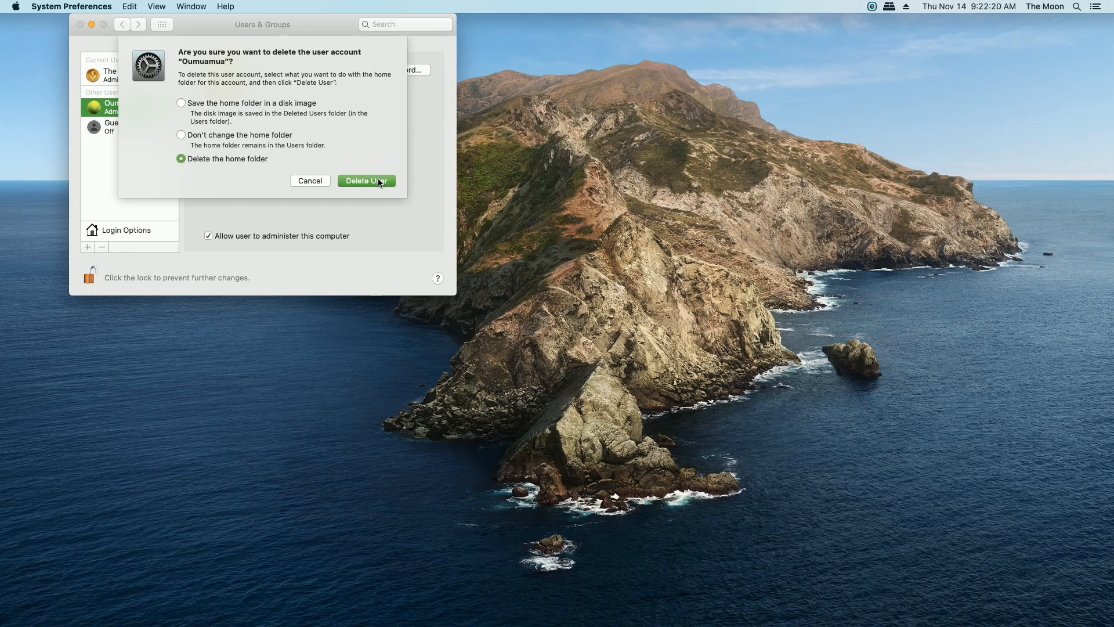
{"action": "left_click", "coordinate": [366, 181]}
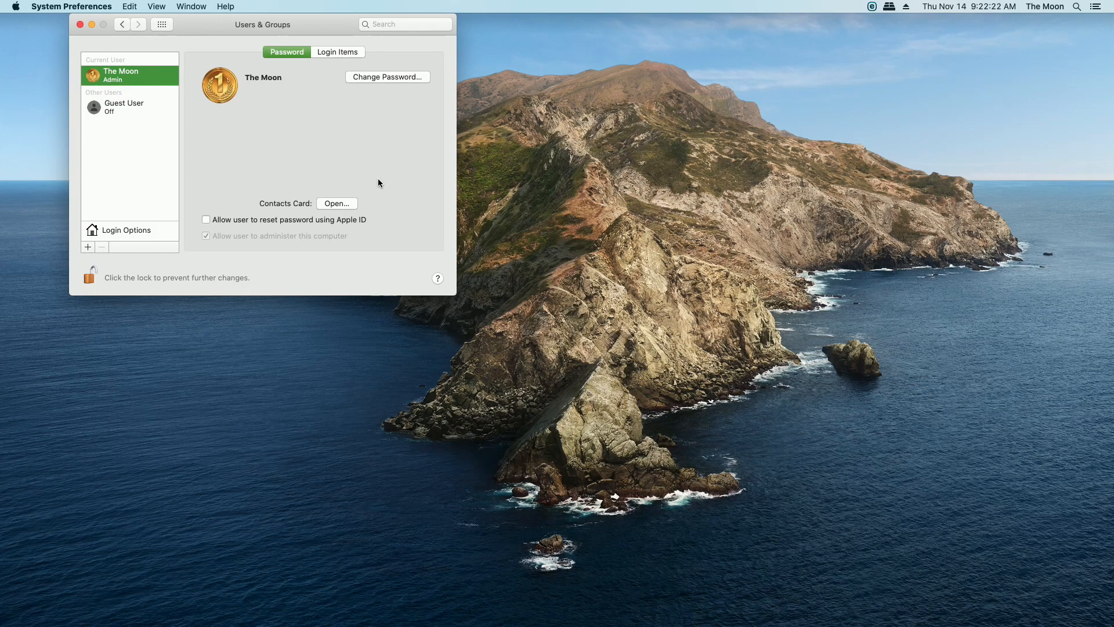